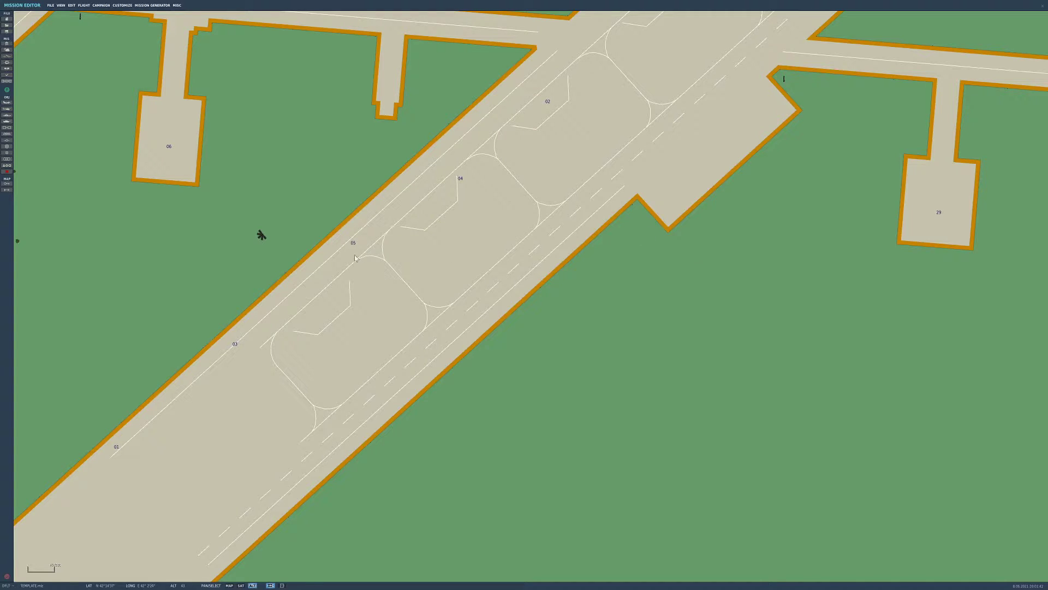
# Place an airplane group on the runway as USA with the AV-8B N/A type.
pyautogui.click(426, 262)
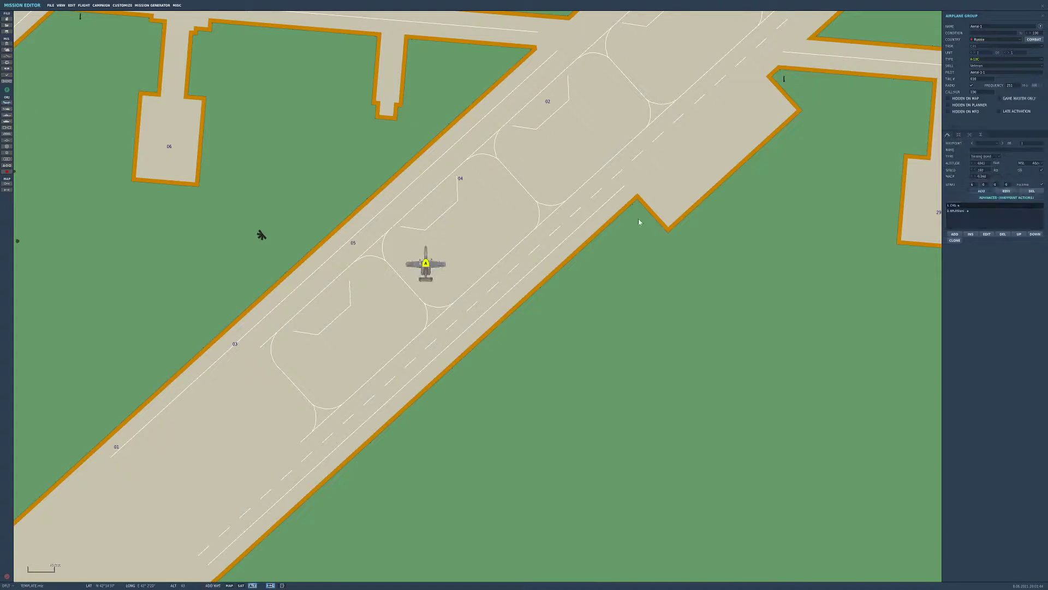
pyautogui.click(996, 40)
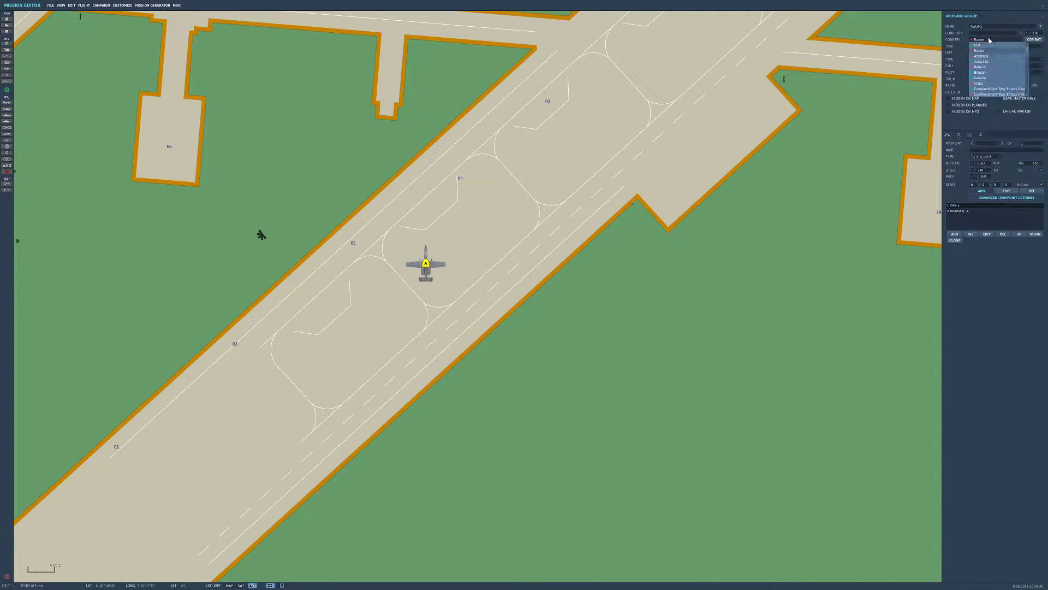
pyautogui.click(978, 44)
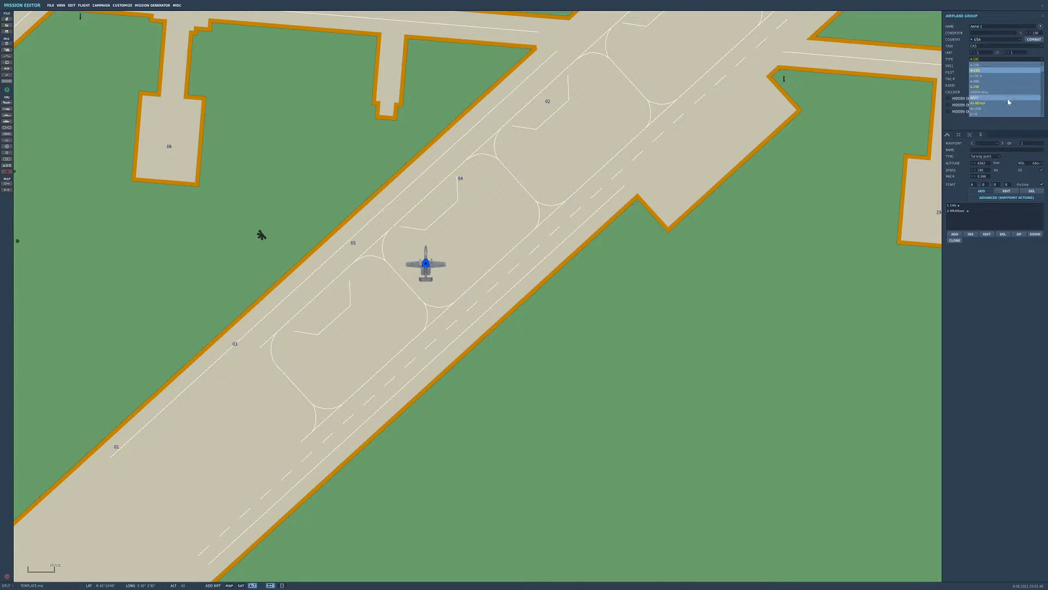
pyautogui.click(982, 103)
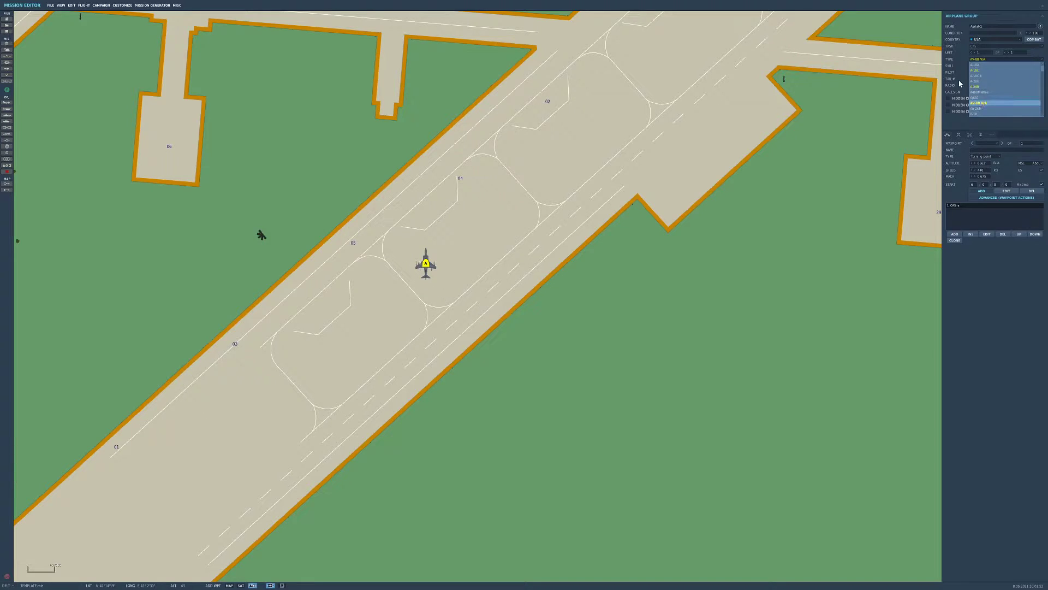
pyautogui.click(983, 103)
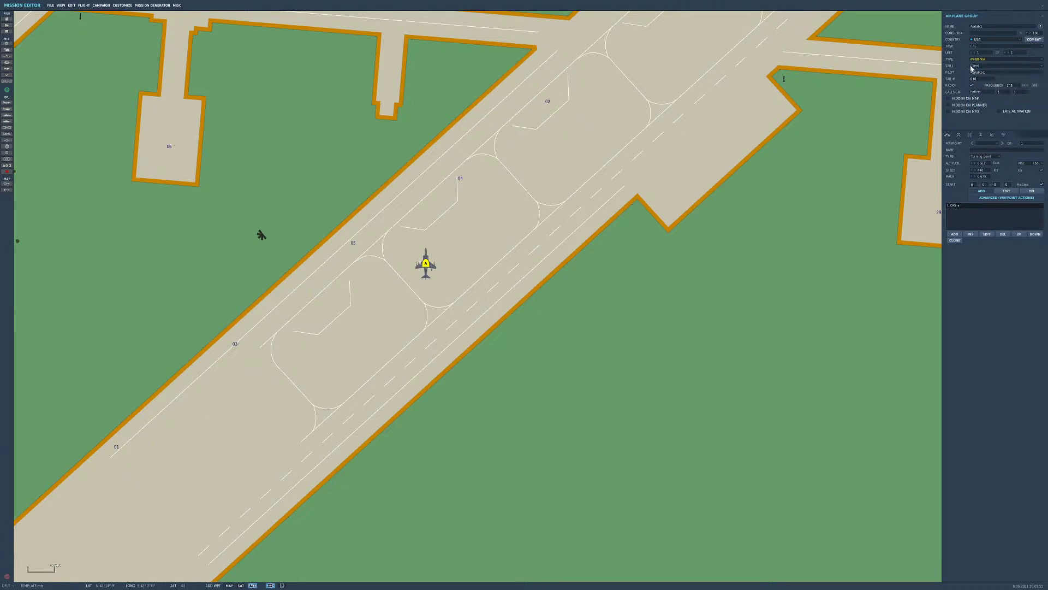
pyautogui.click(976, 64)
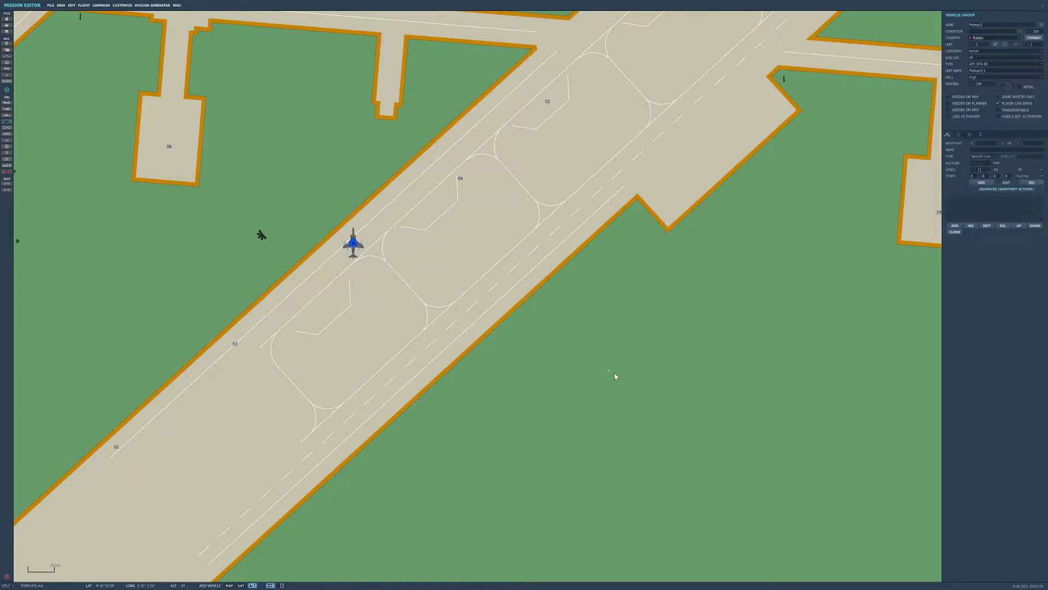
# Place a USA ground group of five APC M113s in a line on the grass.
pyautogui.click(994, 37)
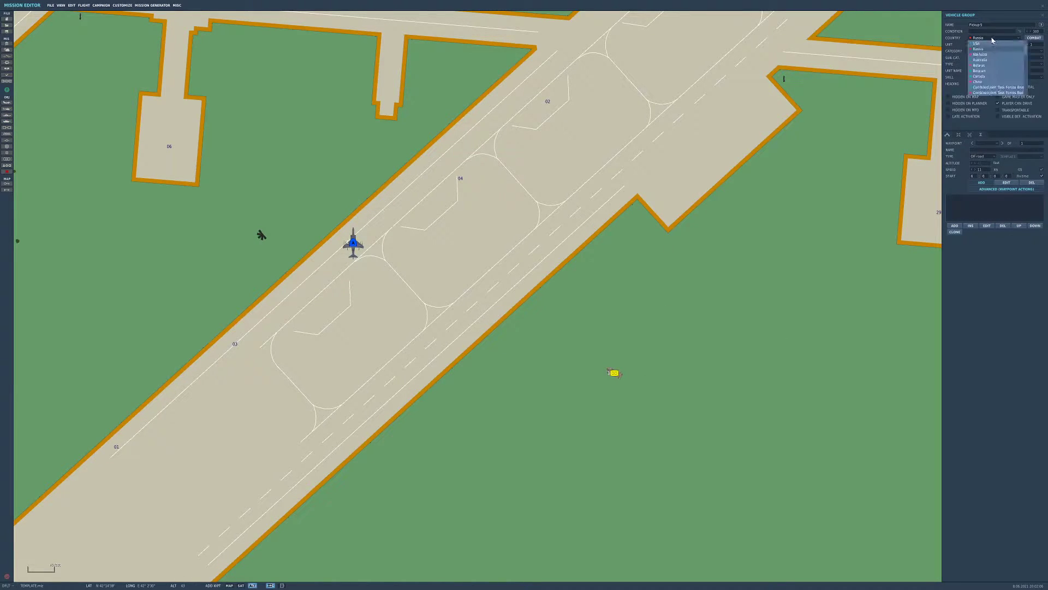
pyautogui.click(978, 44)
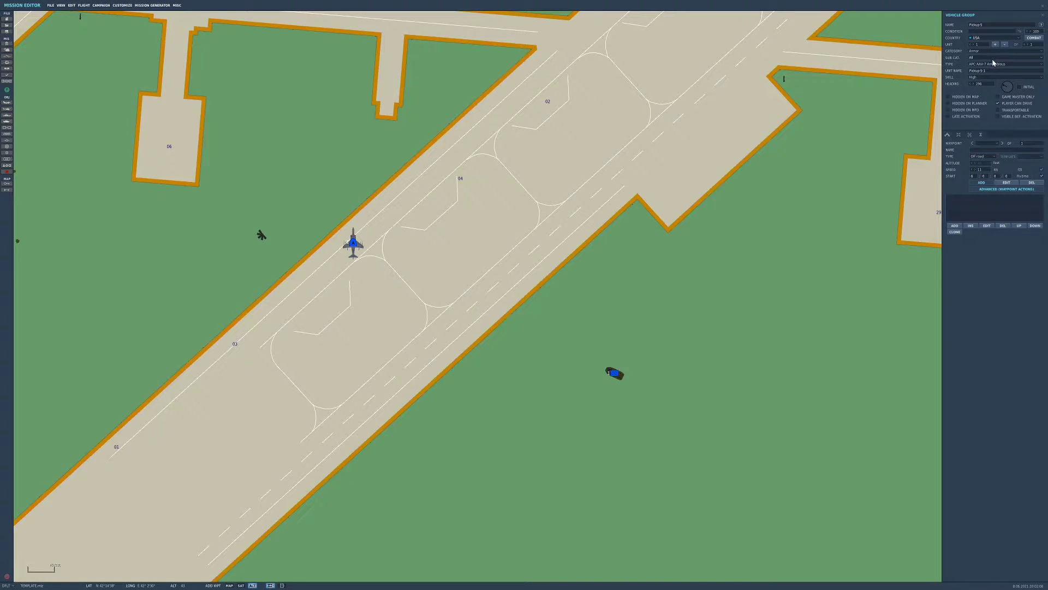
pyautogui.click(995, 63)
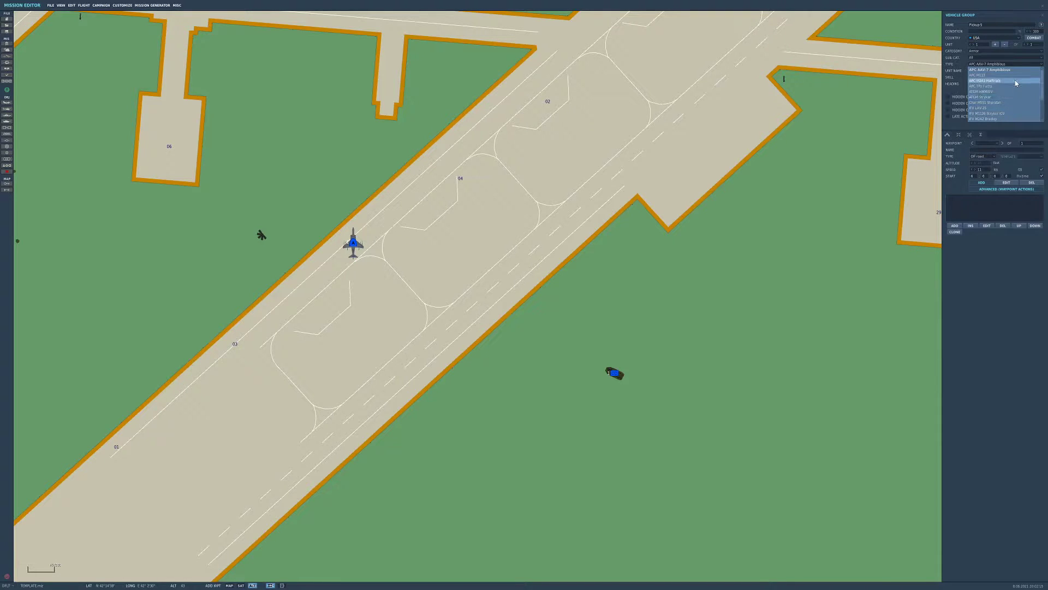
pyautogui.click(983, 76)
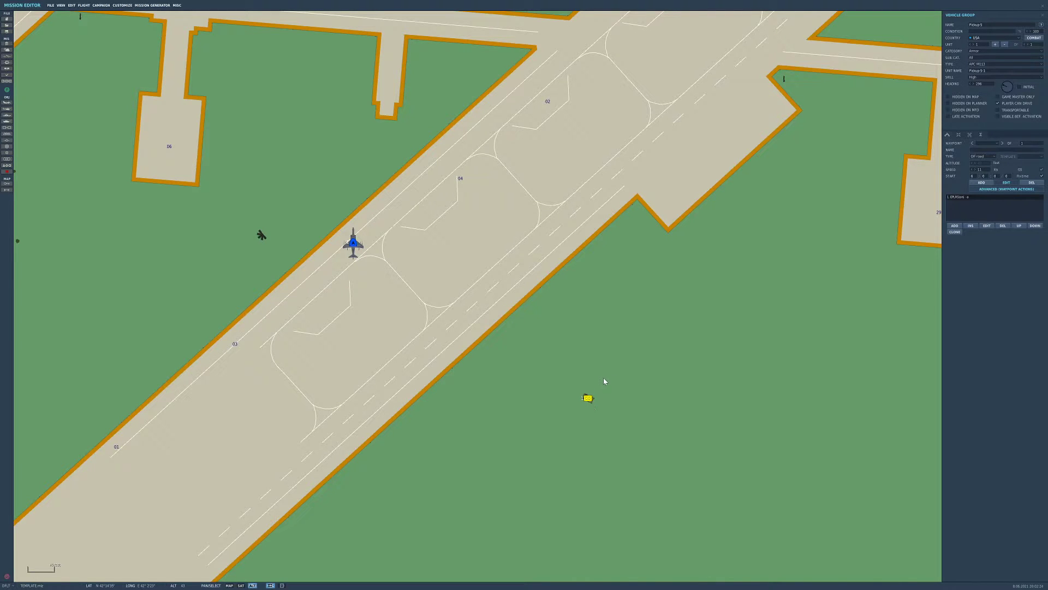
pyautogui.moveTo(902, 28)
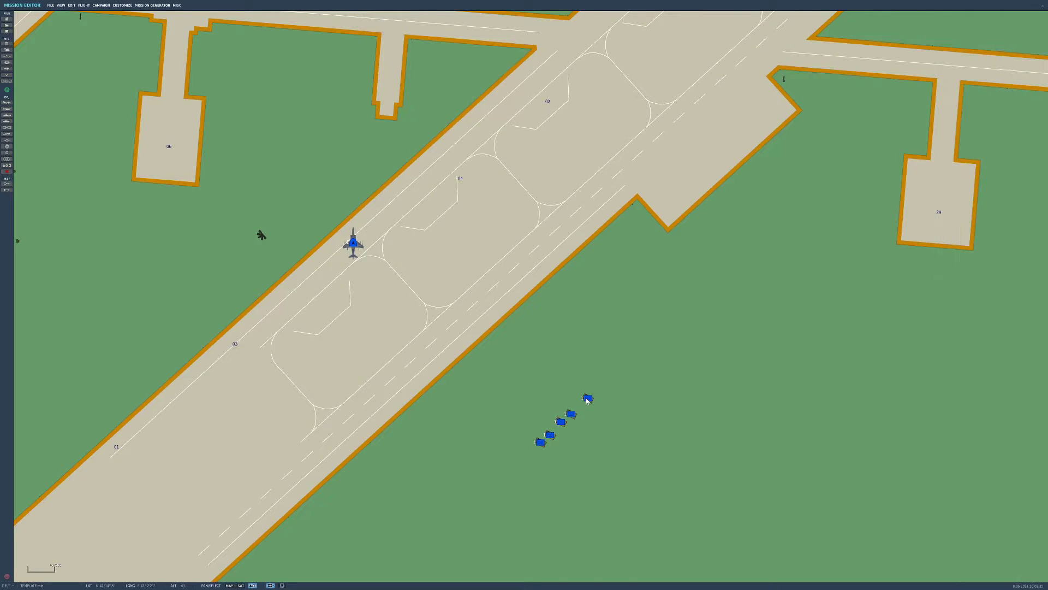
pyautogui.click(556, 423)
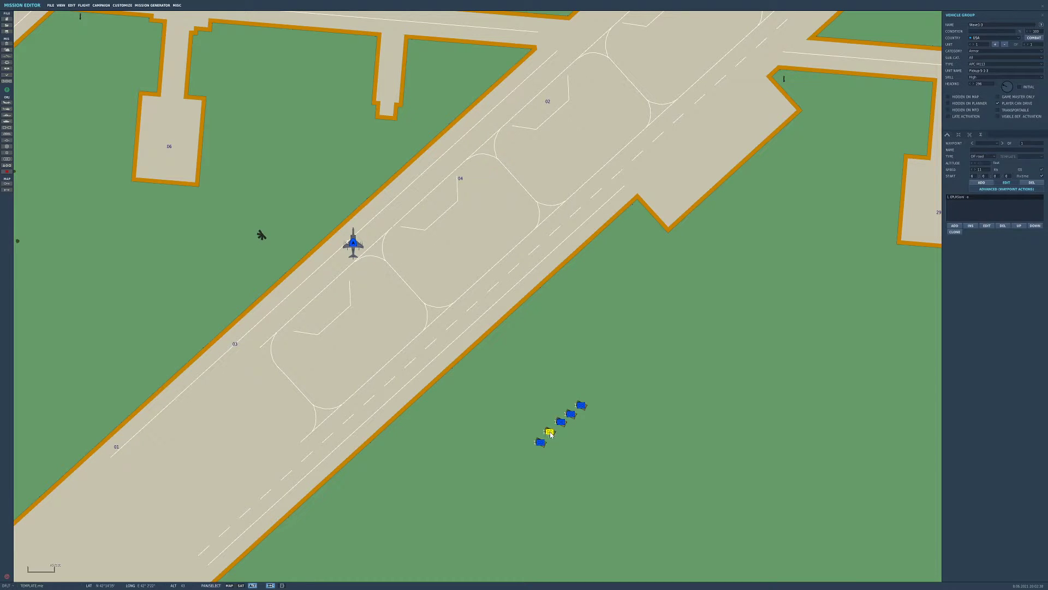
# Select the lead M113 and enable Late Activation for the group.
pyautogui.click(506, 440)
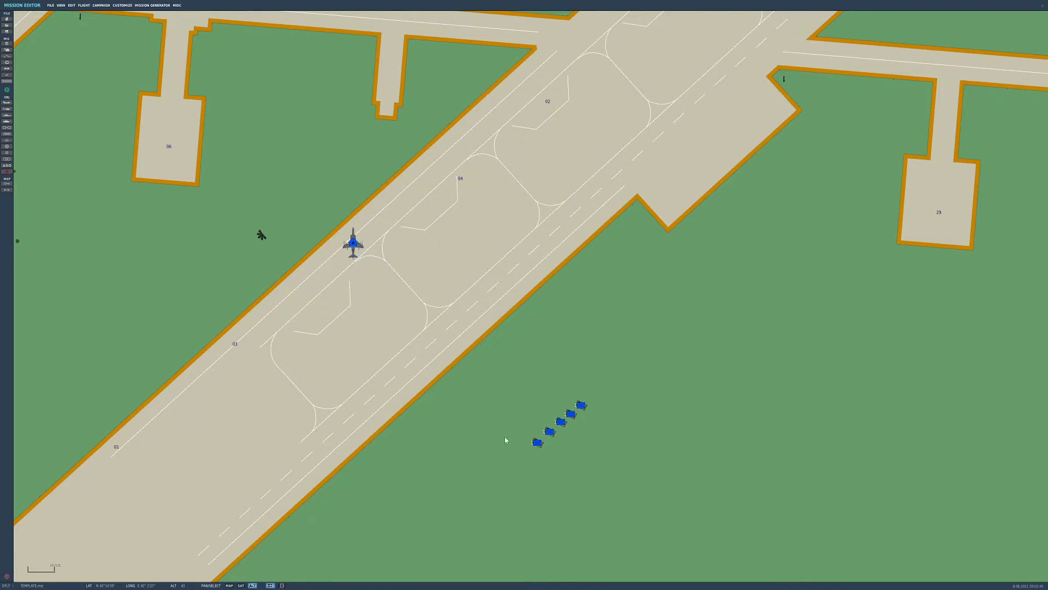
pyautogui.moveTo(633, 416)
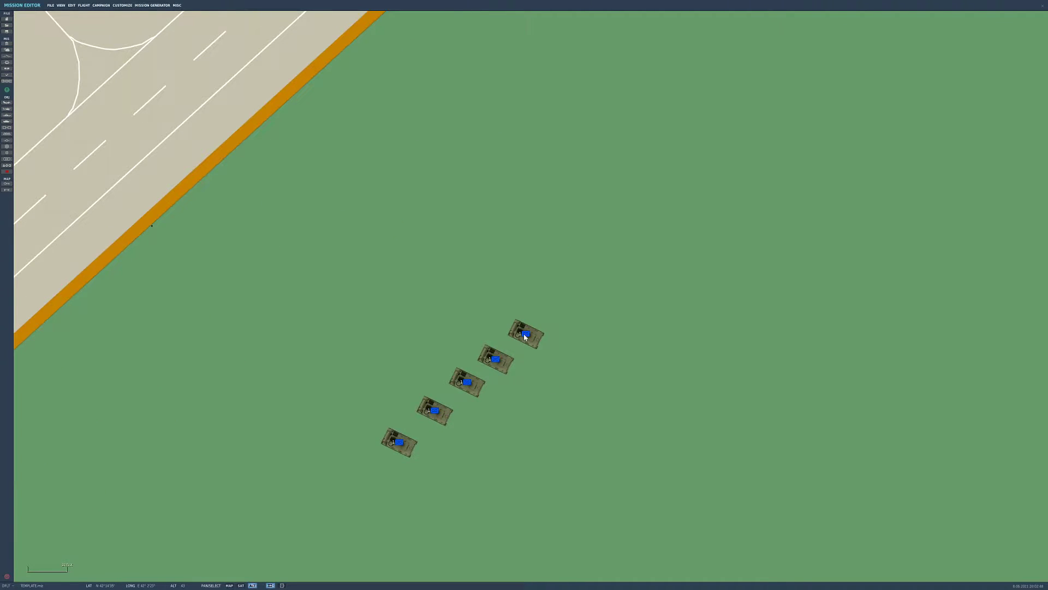
pyautogui.click(526, 334)
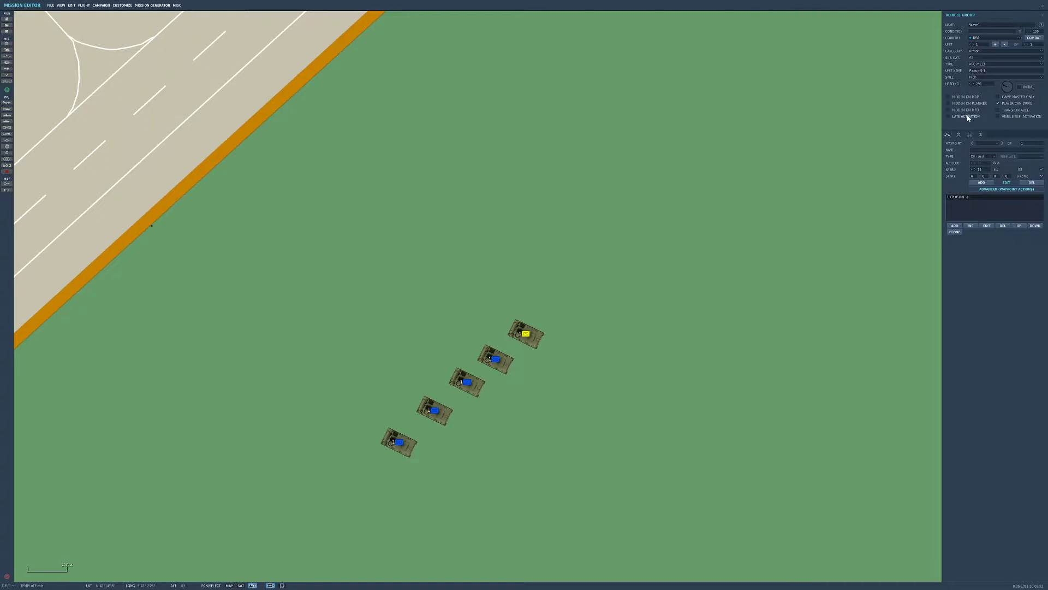
pyautogui.click(495, 359)
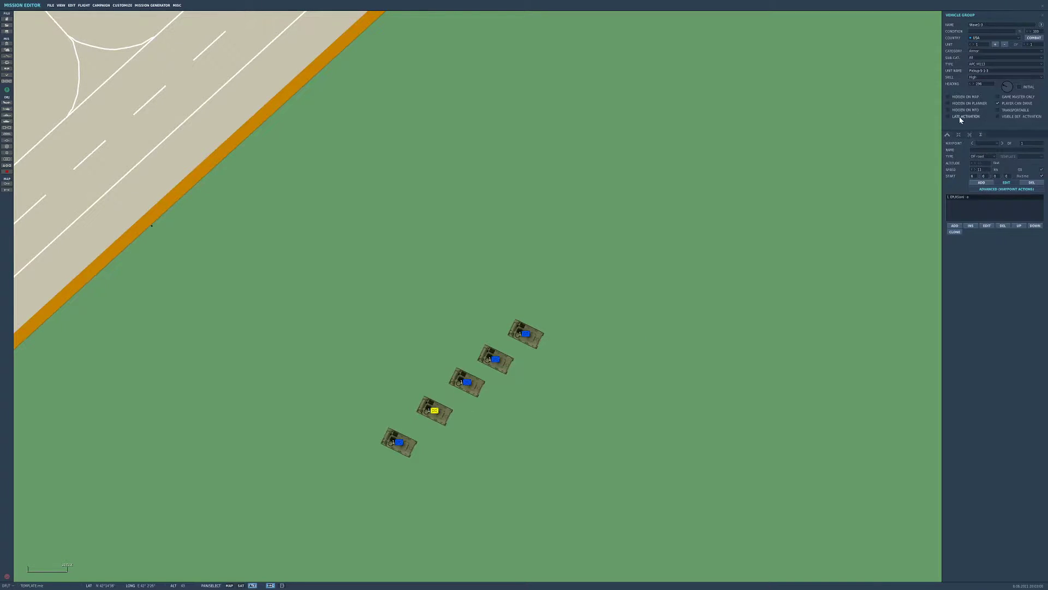
pyautogui.click(400, 443)
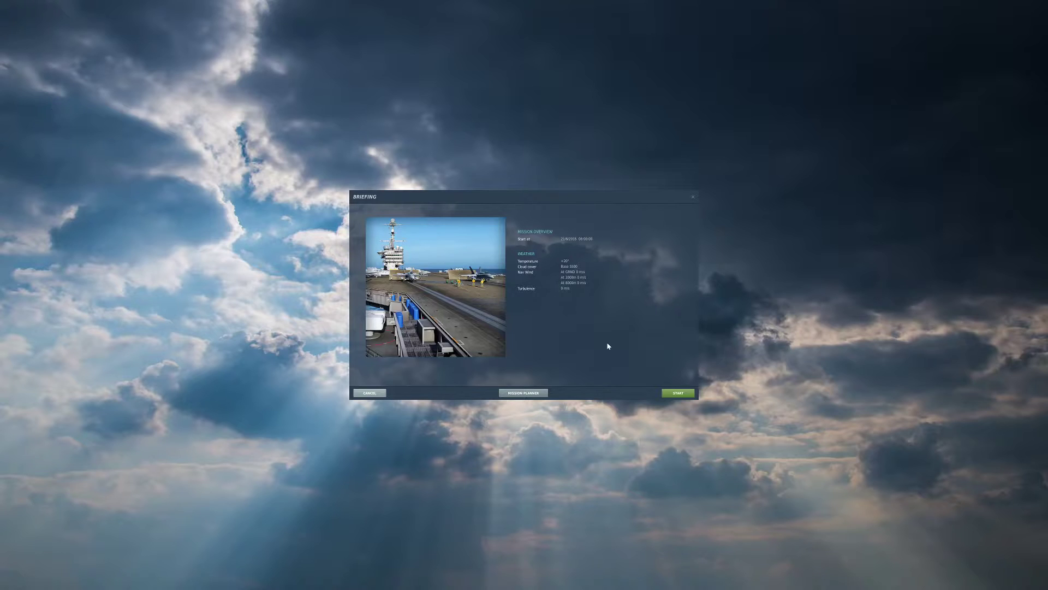
# Start the mission, confirm the role and begin flying from the cockpit.
pyautogui.click(677, 392)
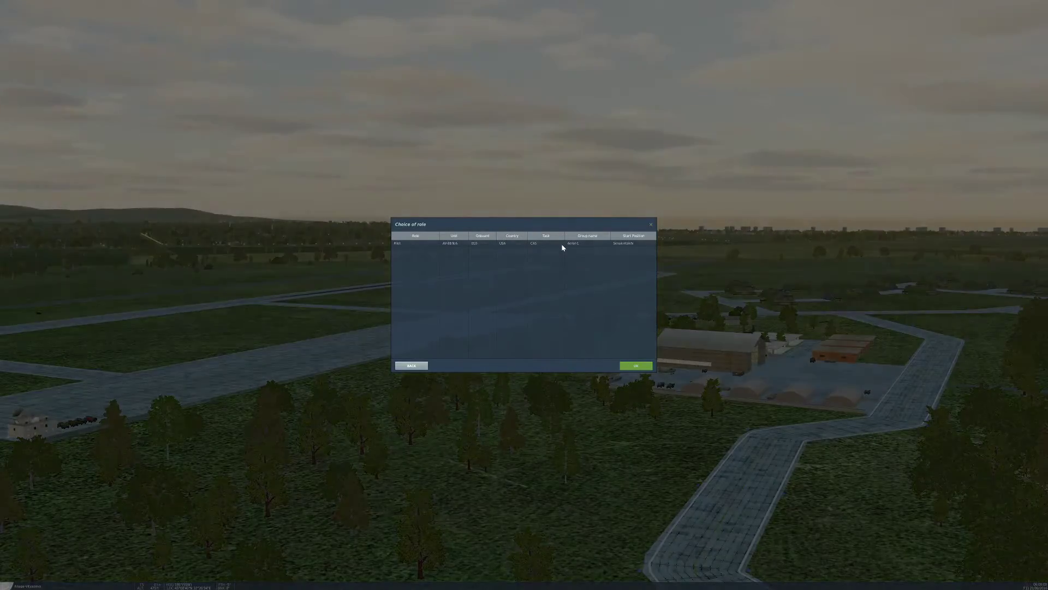
pyautogui.click(633, 366)
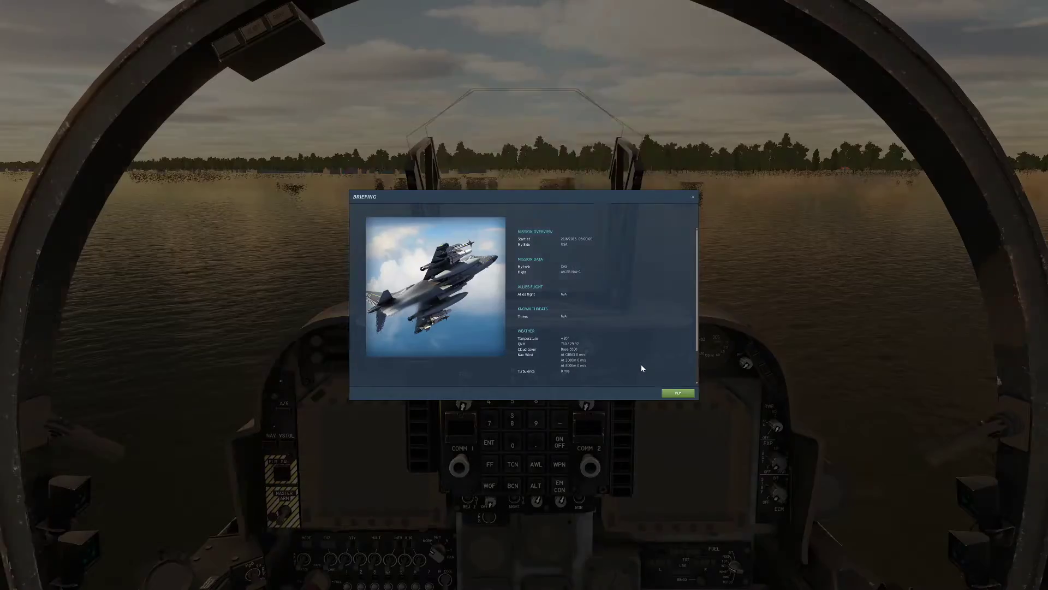
pyautogui.click(677, 392)
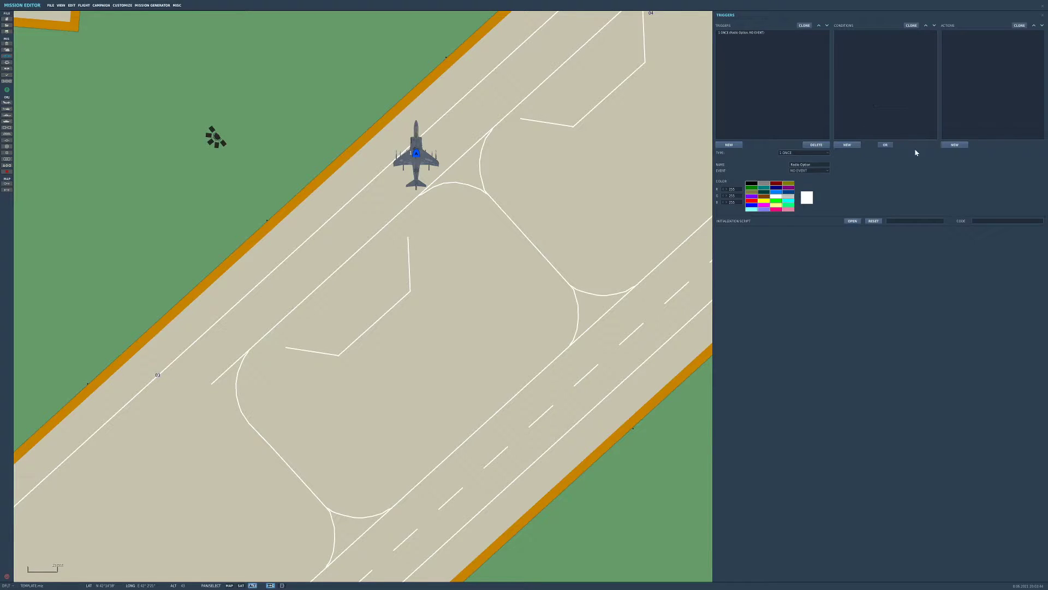
pyautogui.moveTo(867, 153)
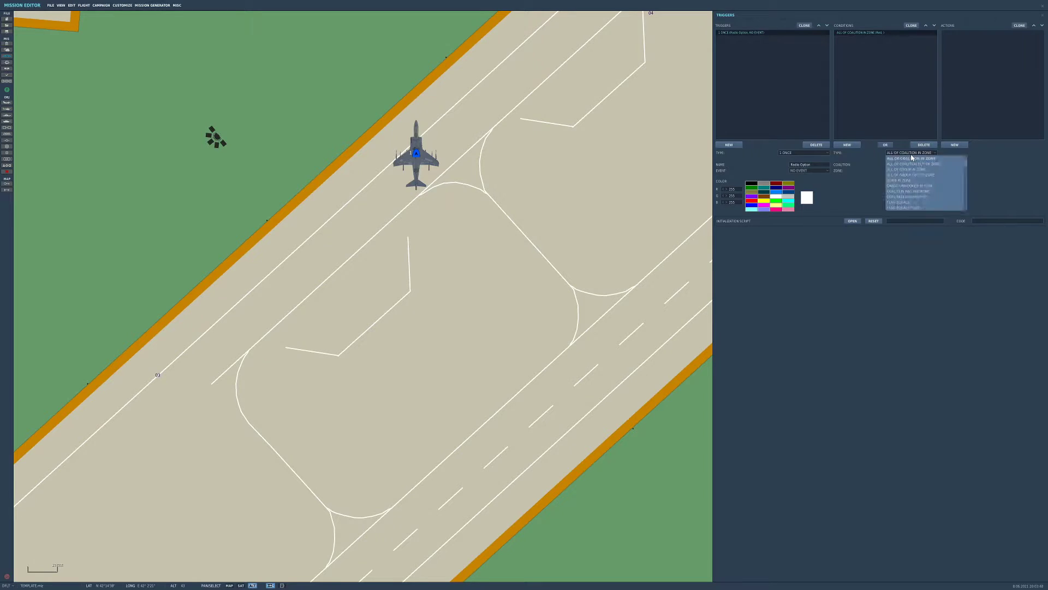
# Give the trigger a time-elapsed condition and a Radio Item Add action for the Blue coalition.
pyautogui.click(925, 190)
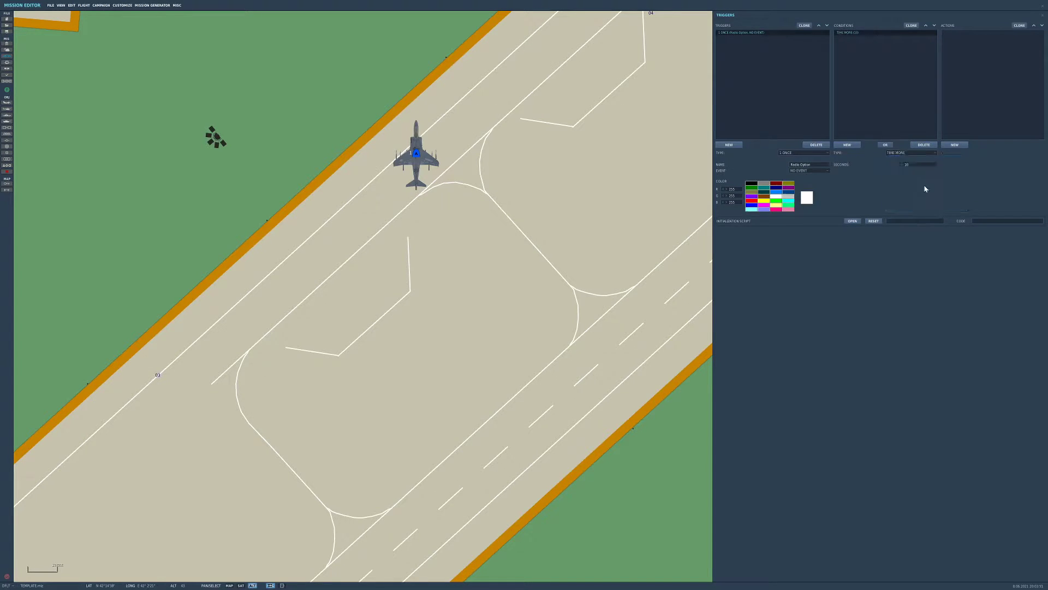
pyautogui.tripleClick(906, 165)
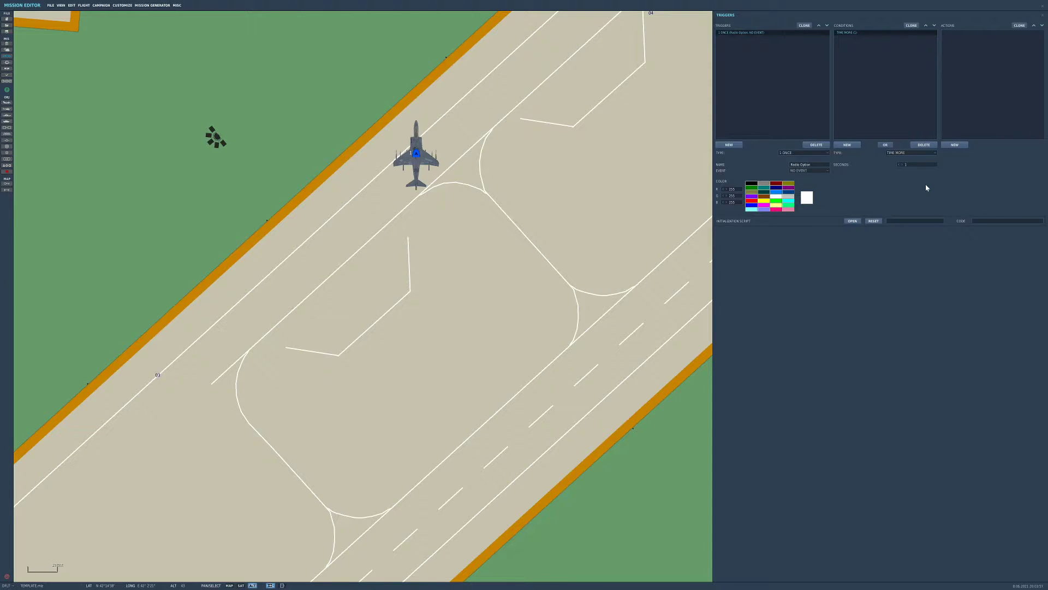
pyautogui.click(954, 144)
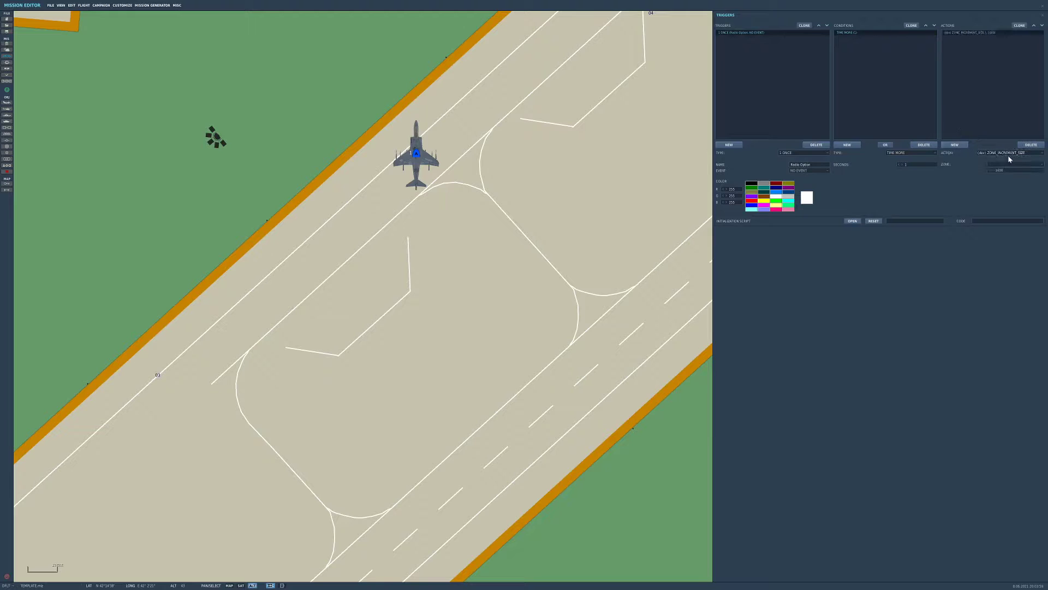
pyautogui.click(1002, 153)
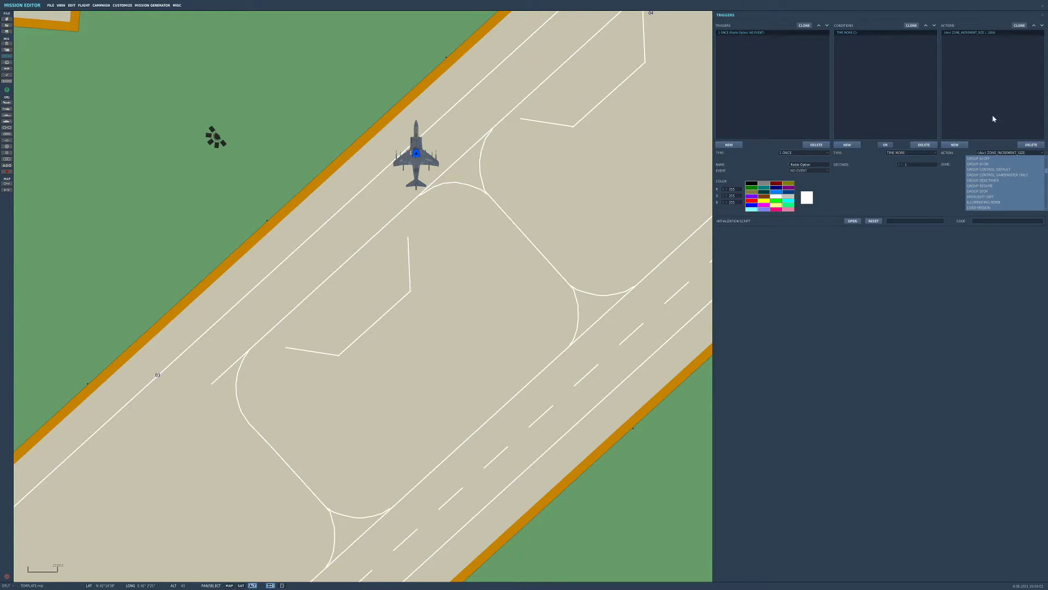
pyautogui.scroll(-3)
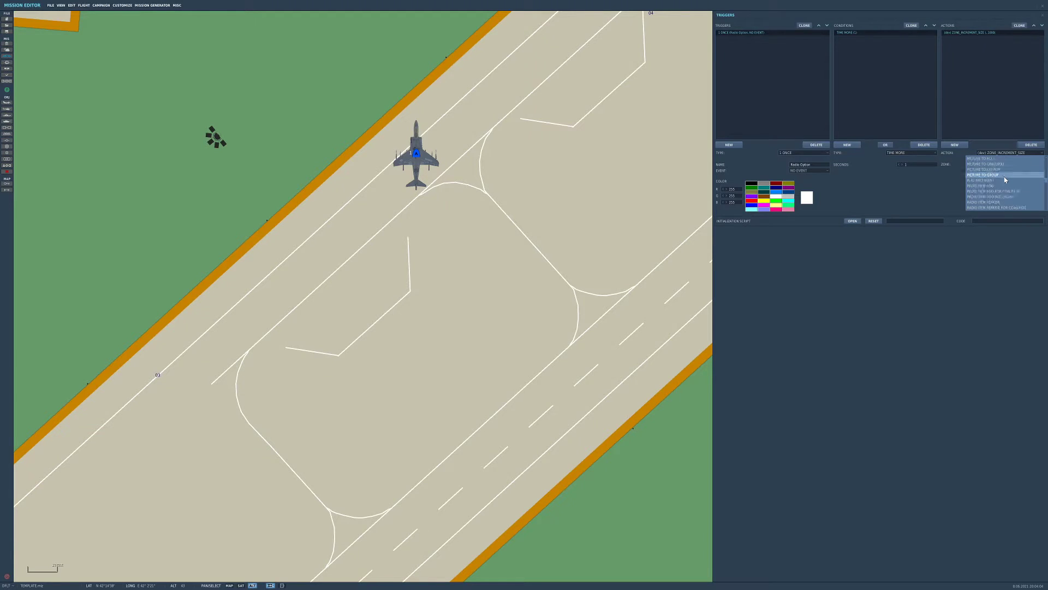
pyautogui.click(996, 201)
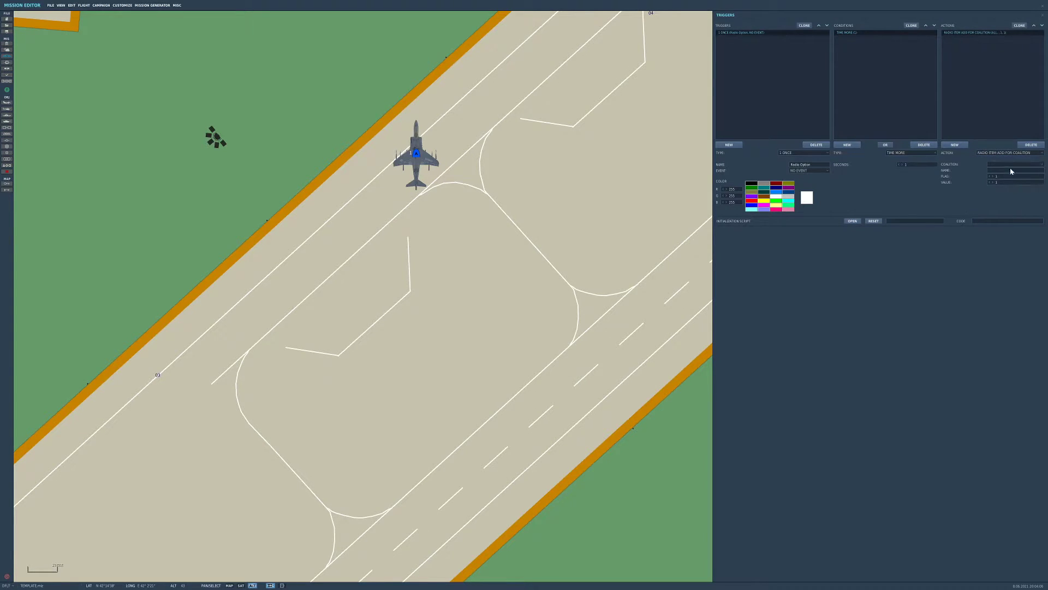
pyautogui.click(1006, 165)
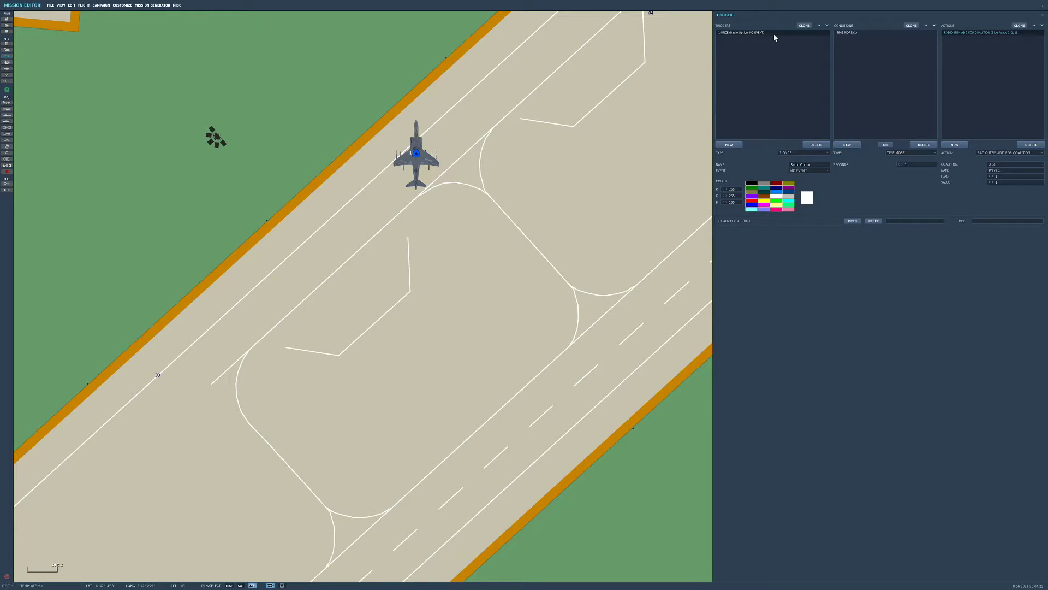
pyautogui.moveTo(784, 41)
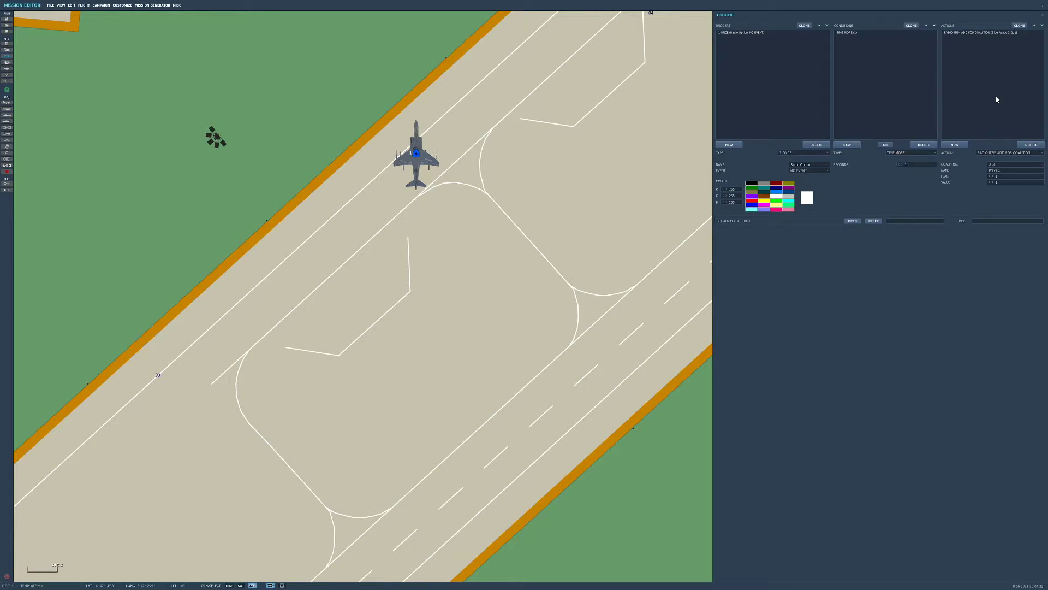
pyautogui.moveTo(998, 79)
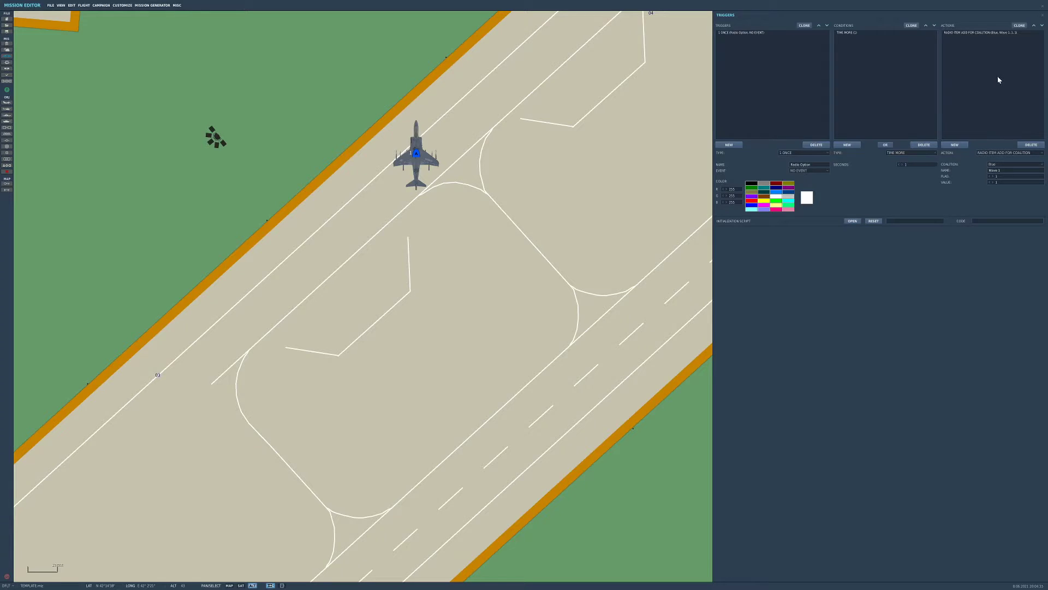
pyautogui.moveTo(1009, 205)
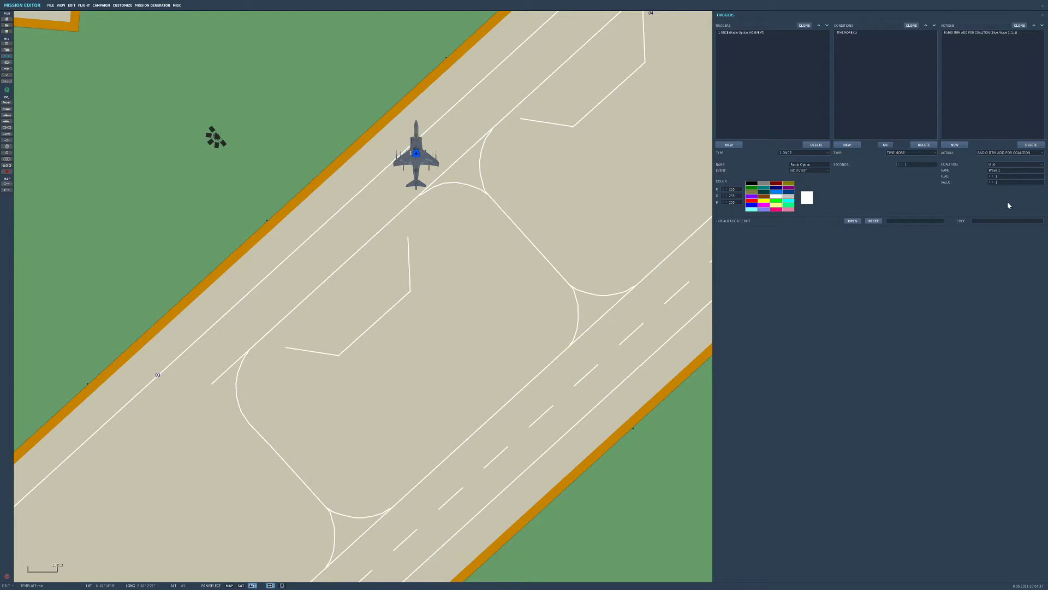
pyautogui.moveTo(870, 71)
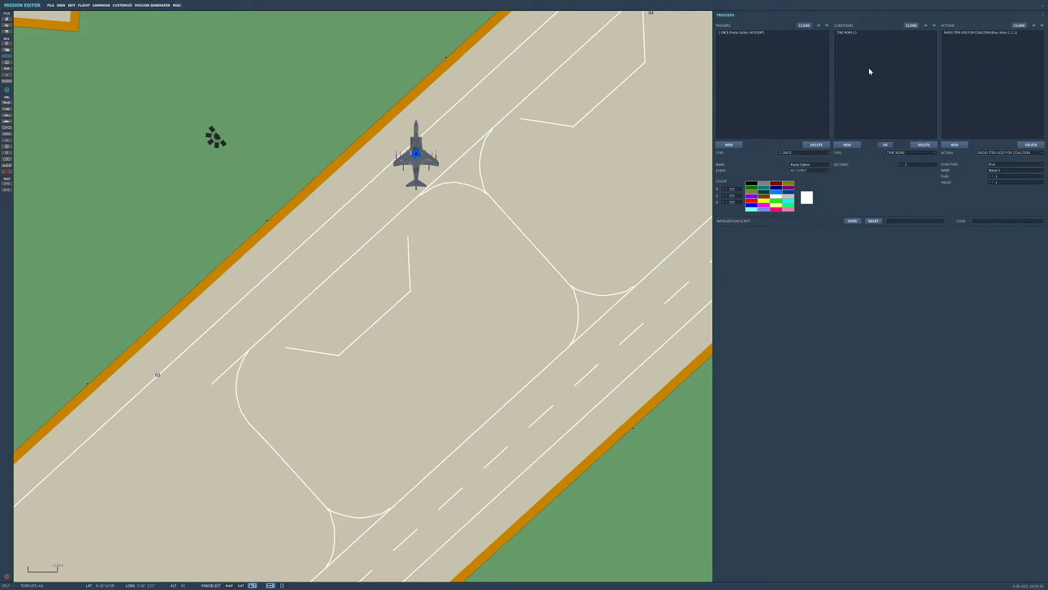
pyautogui.moveTo(945, 84)
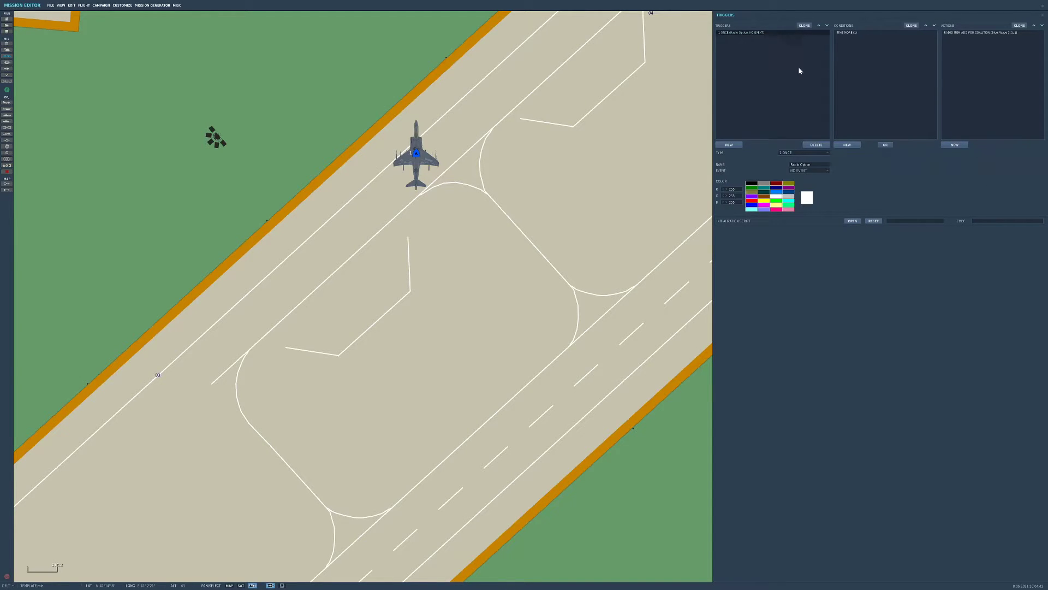
# Create trigger Wave 1 Activate with a FLAG IS TRUE condition.
pyautogui.click(728, 144)
pyautogui.write('Wave 1 Activate')
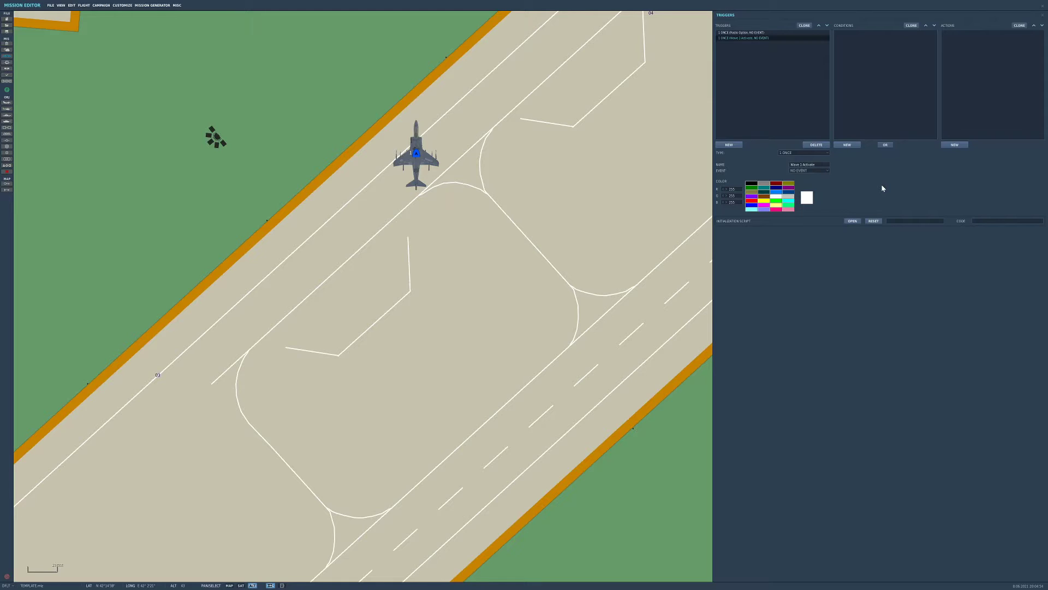
pyautogui.click(846, 145)
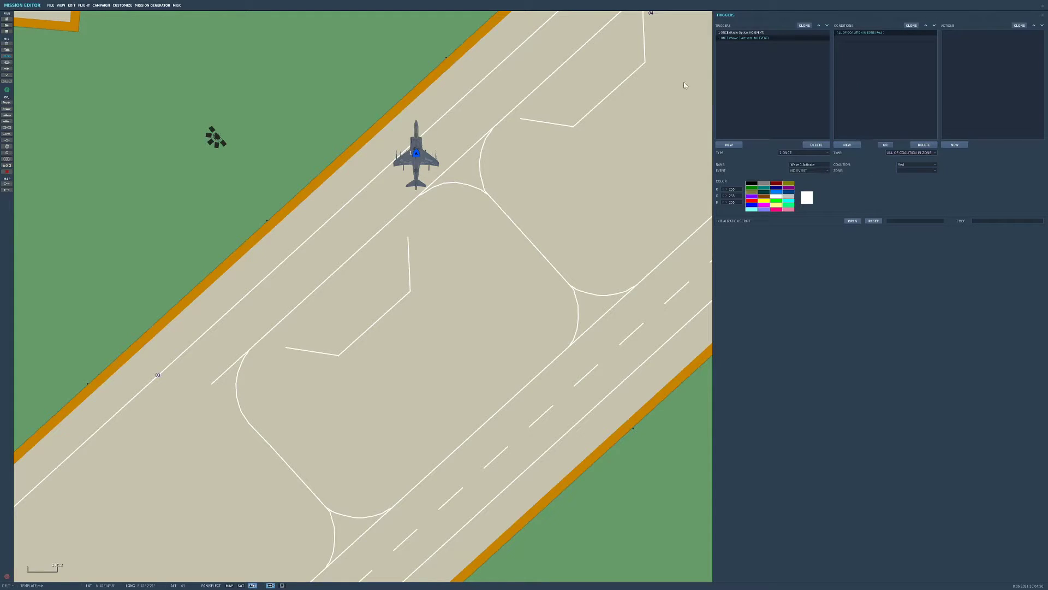
pyautogui.moveTo(617, 201)
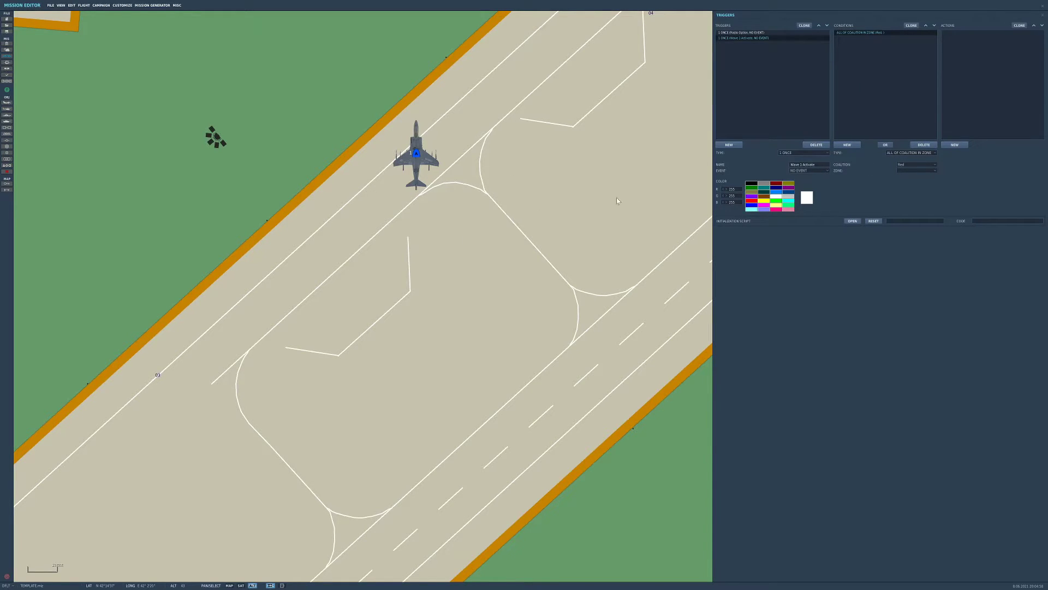
pyautogui.moveTo(982, 2)
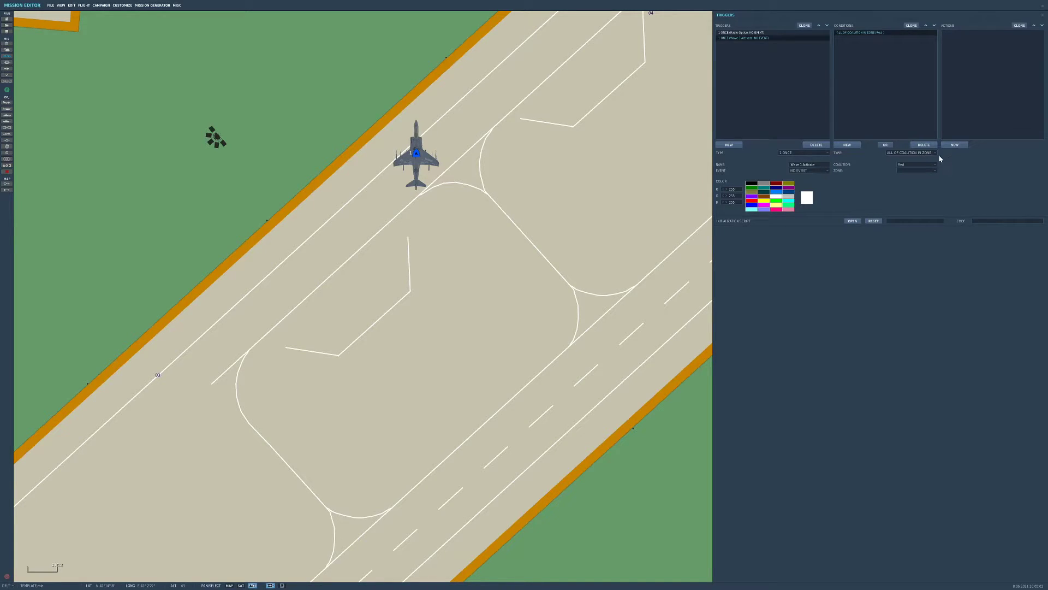
pyautogui.click(916, 152)
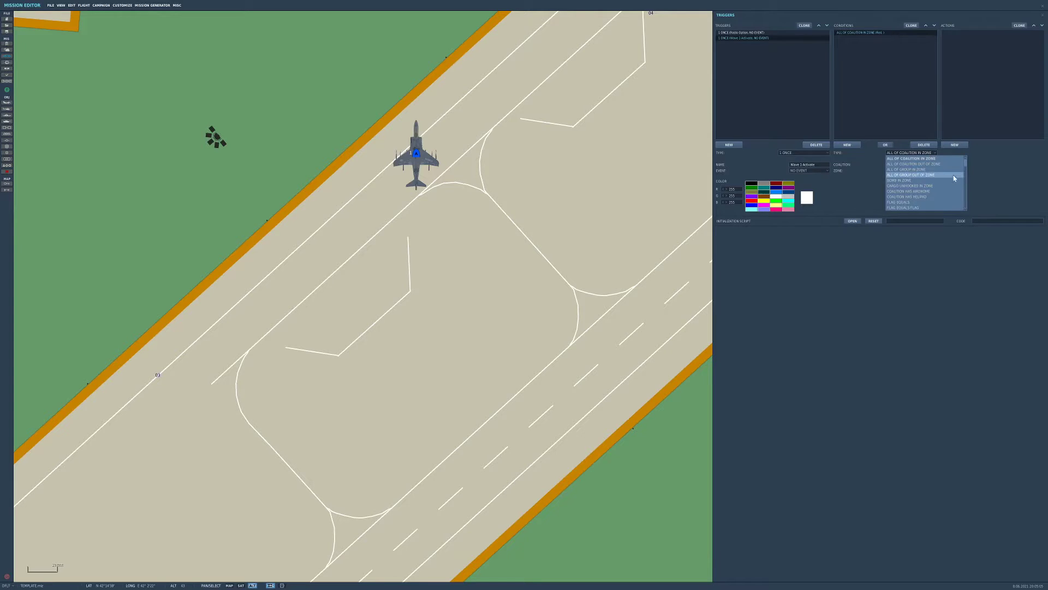
pyautogui.scroll(-3)
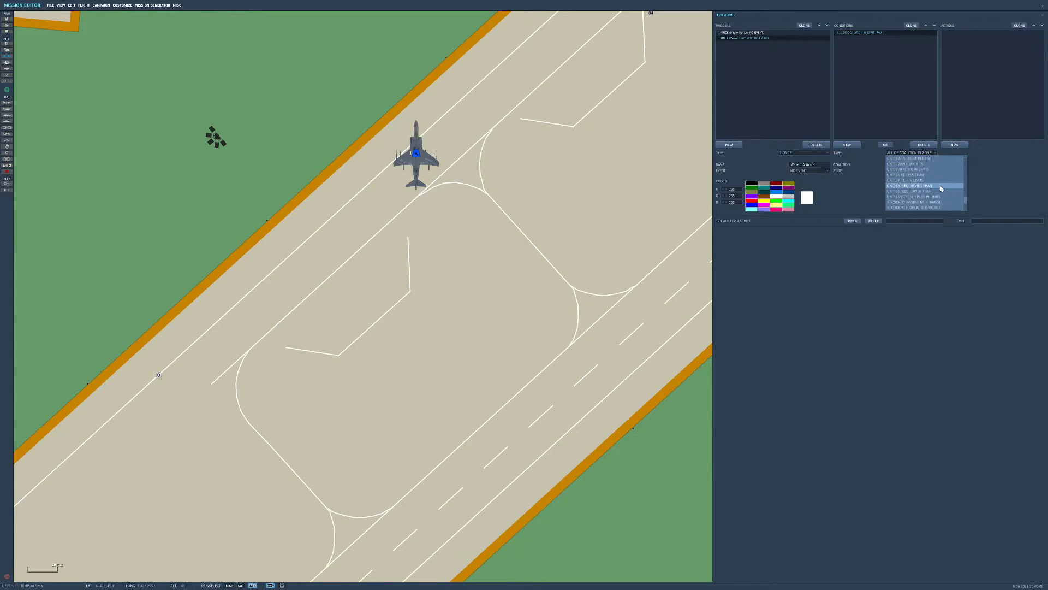
pyautogui.scroll(-3)
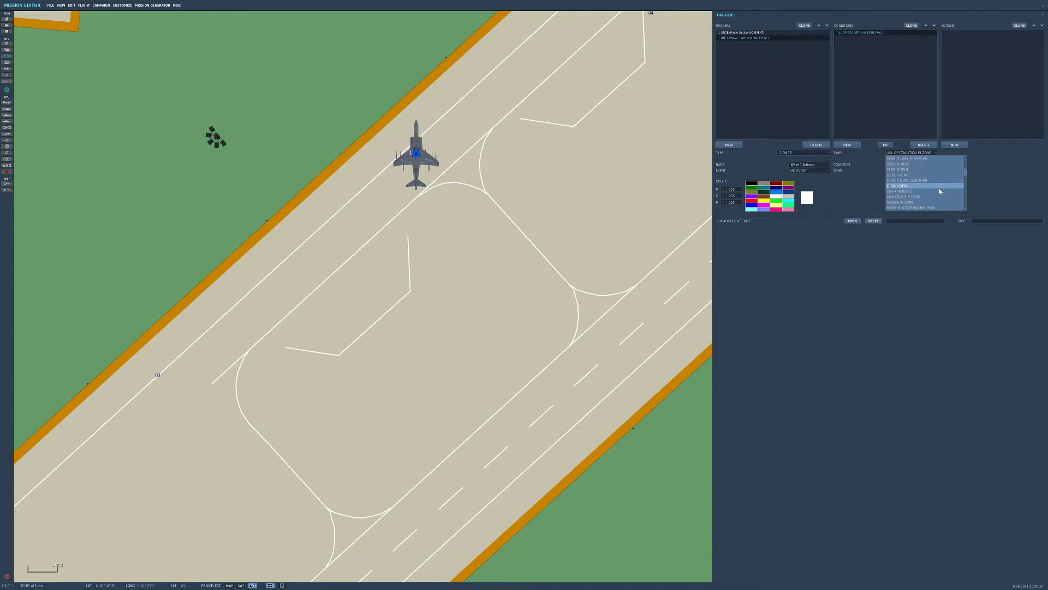
pyautogui.click(906, 164)
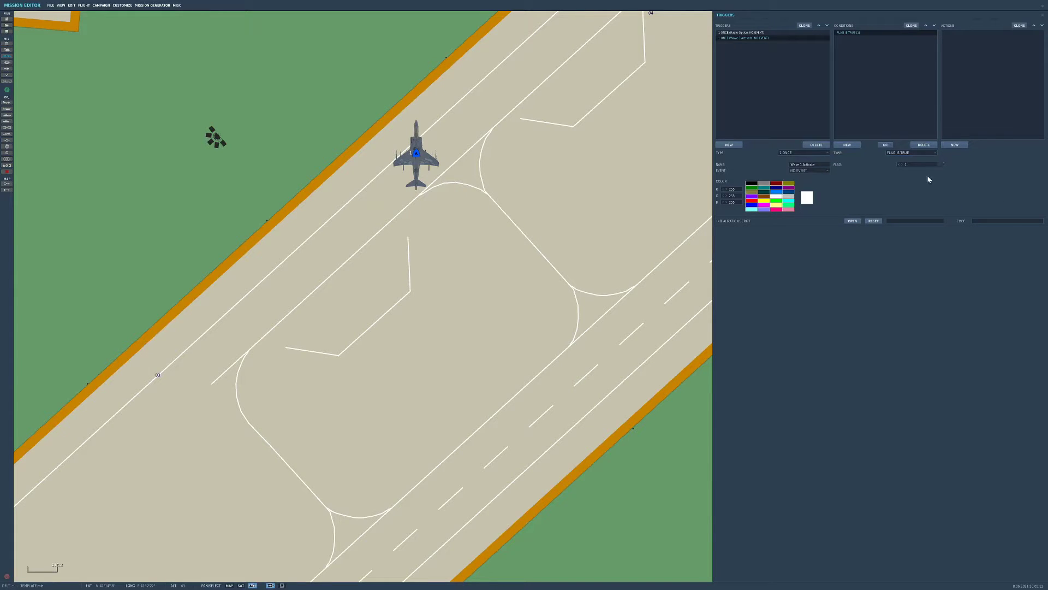
pyautogui.moveTo(996, 139)
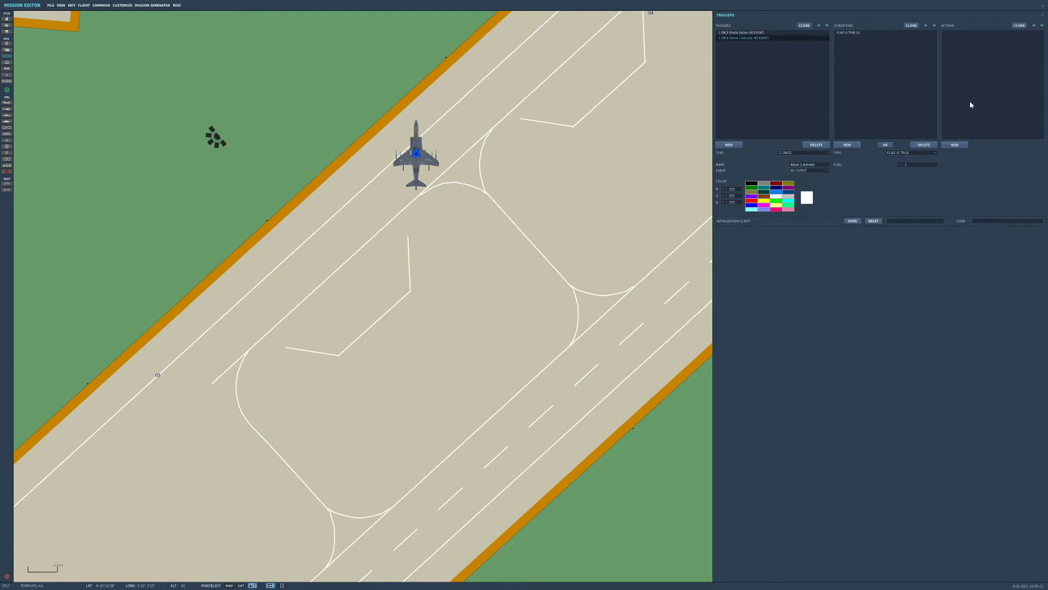
# Add a GROUP ACTIVATE action for the M113 group to Wave 1 Activate.
pyautogui.click(954, 144)
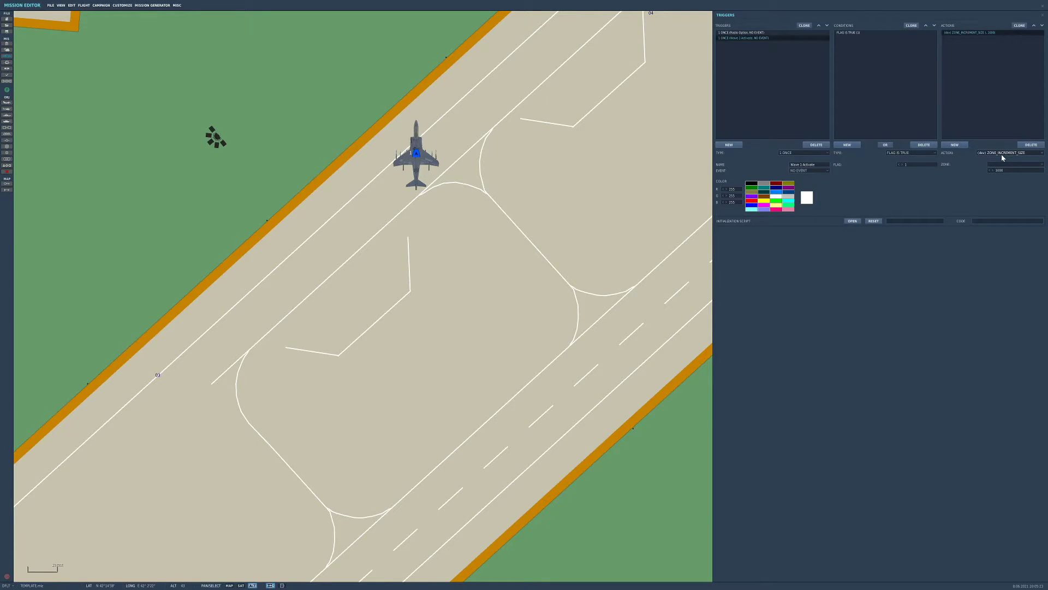
pyautogui.click(1002, 153)
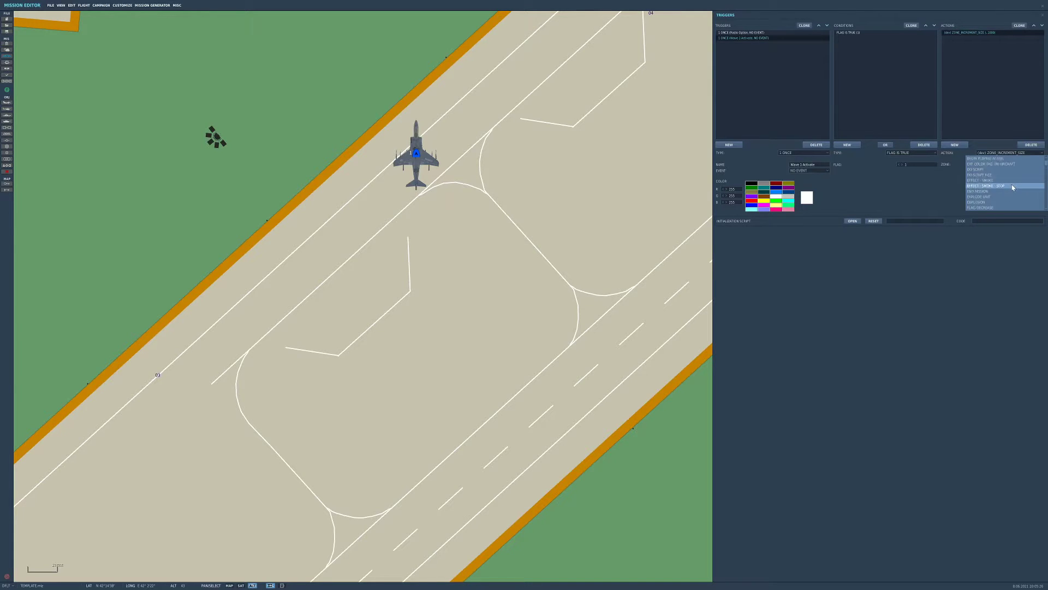
pyautogui.click(979, 180)
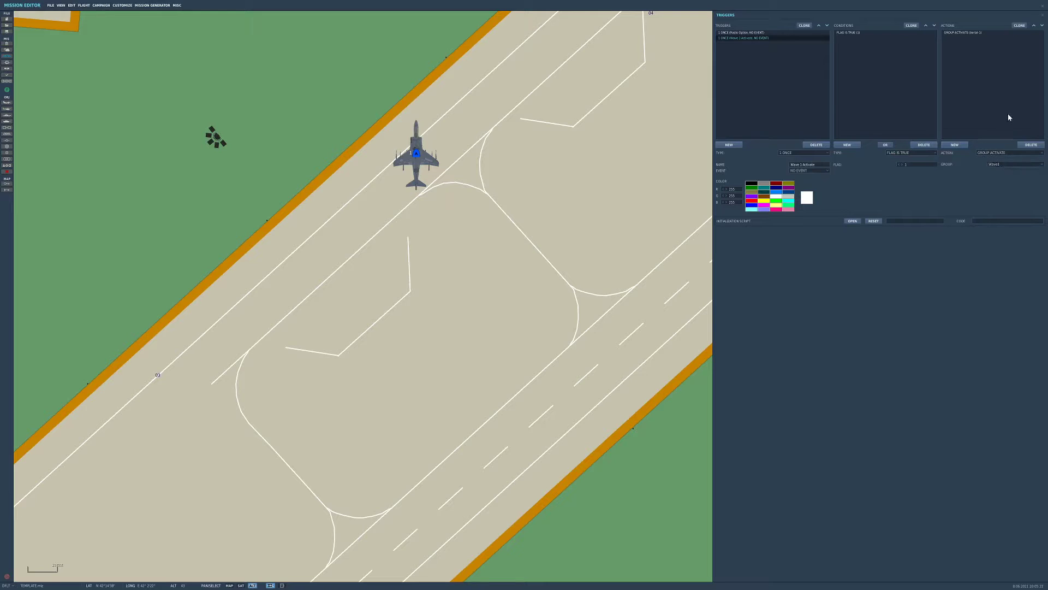
pyautogui.moveTo(1031, 127)
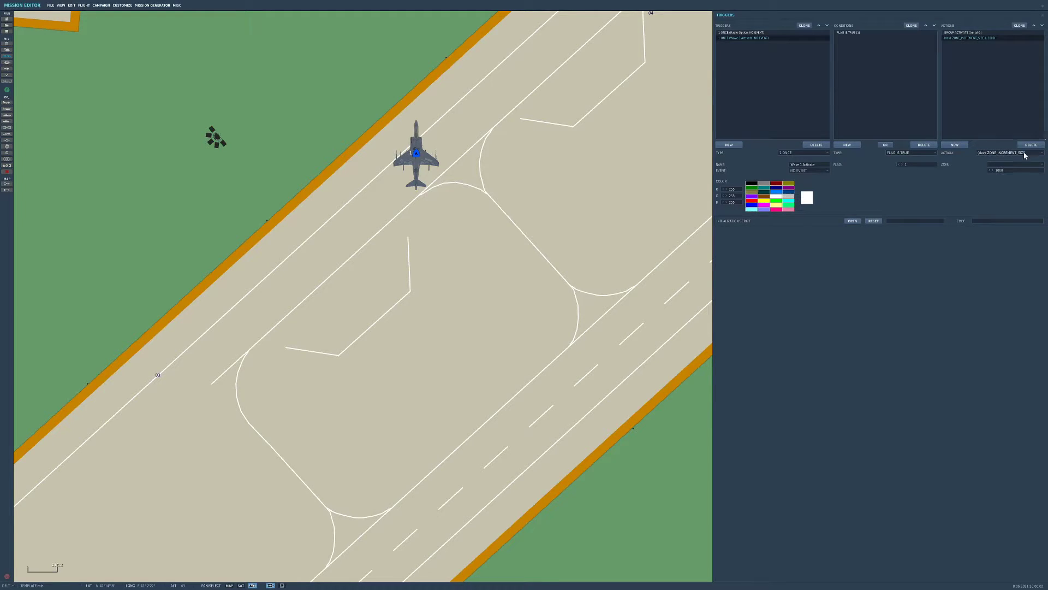
# Add a blue Radio Item Remove for Wave 1 and a Radio Item Add for Wave 2 with flag 2.
pyautogui.click(999, 152)
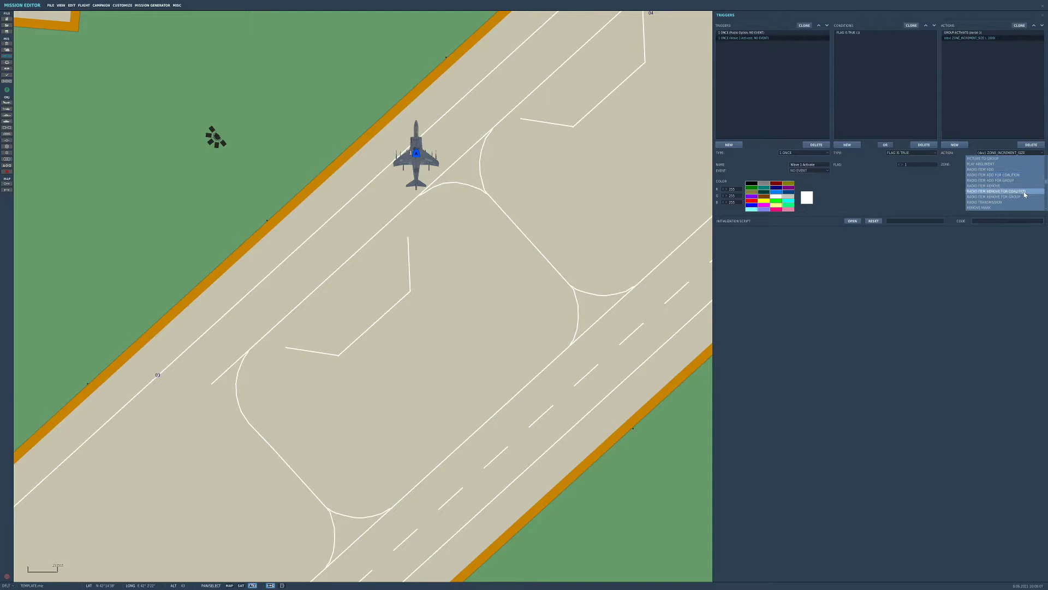
pyautogui.click(990, 191)
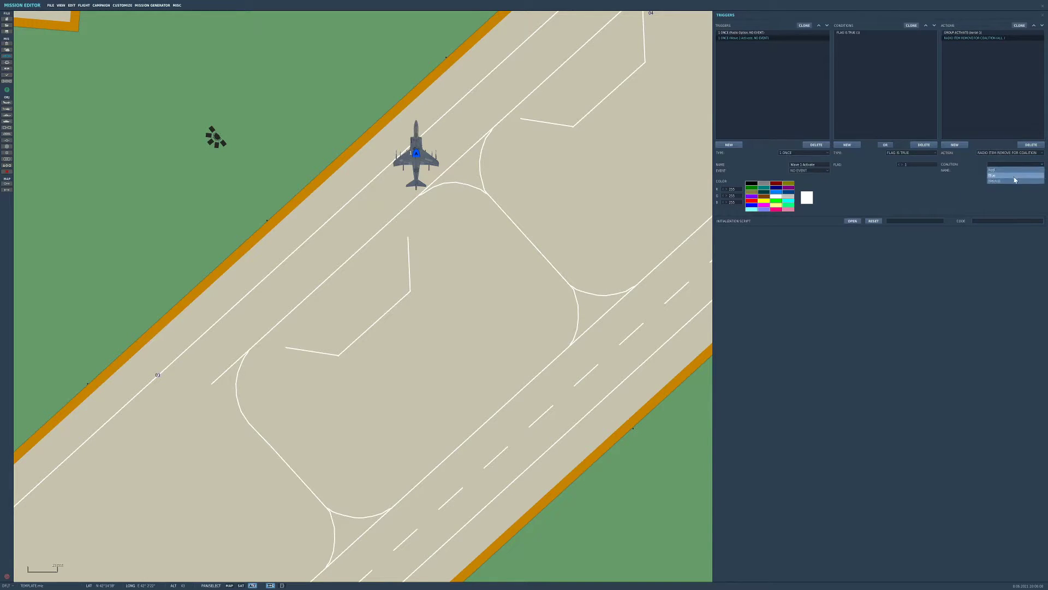
pyautogui.click(996, 175)
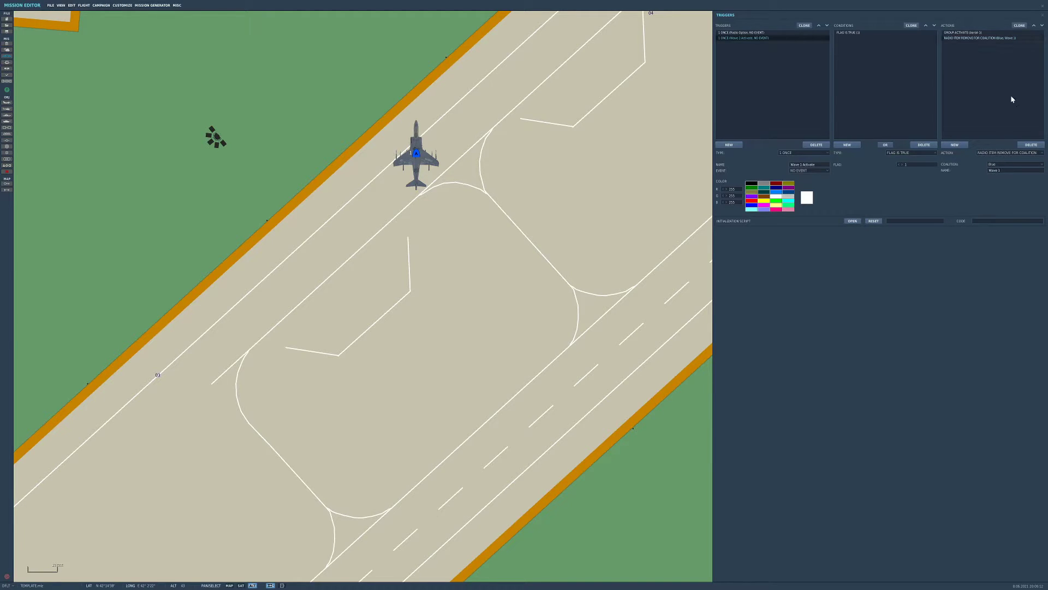
pyautogui.click(749, 32)
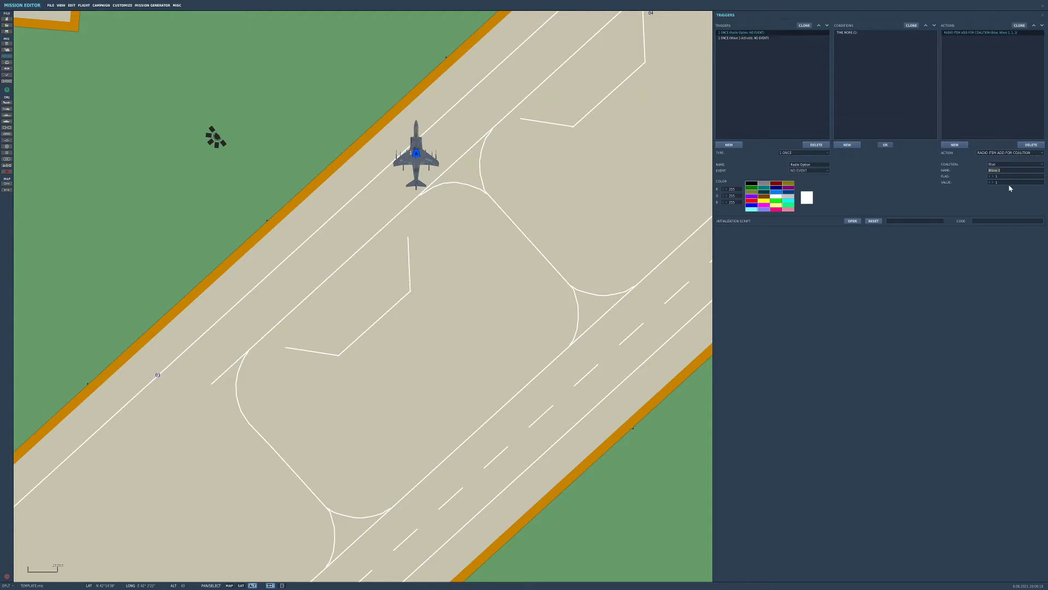
pyautogui.click(745, 37)
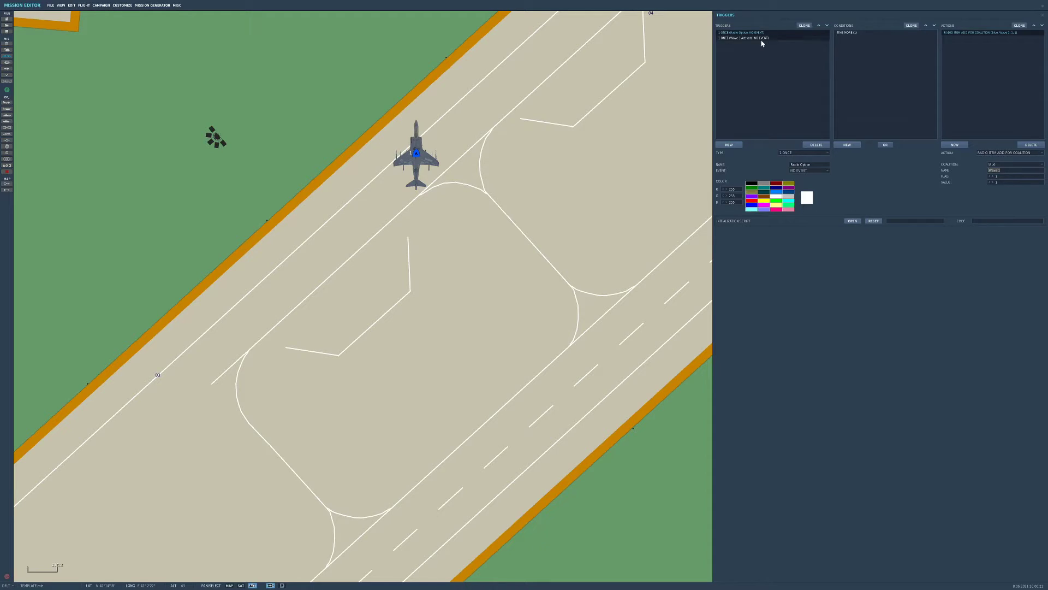
pyautogui.click(742, 37)
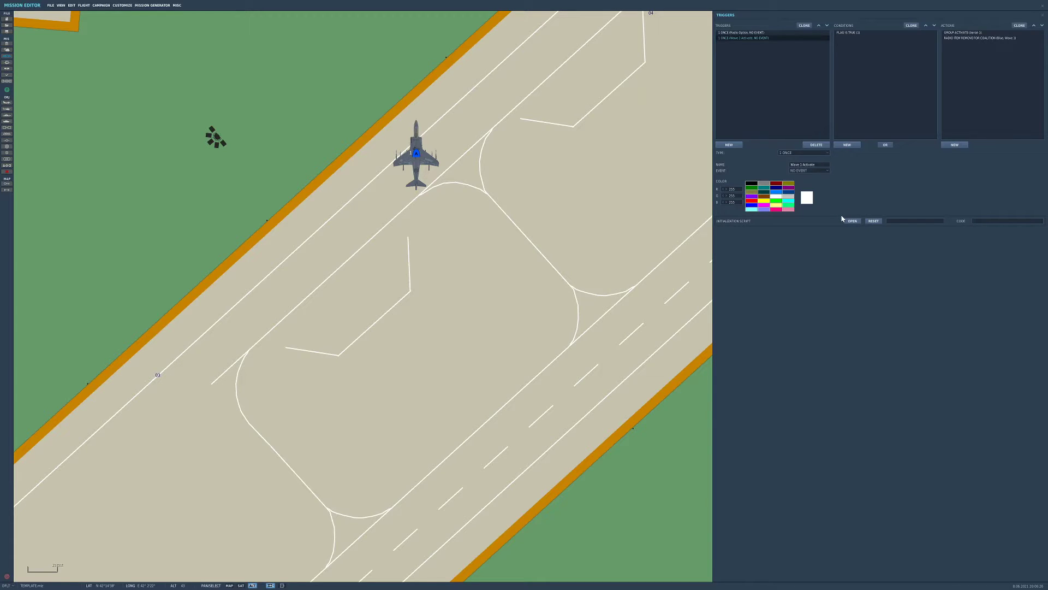
pyautogui.moveTo(950, 92)
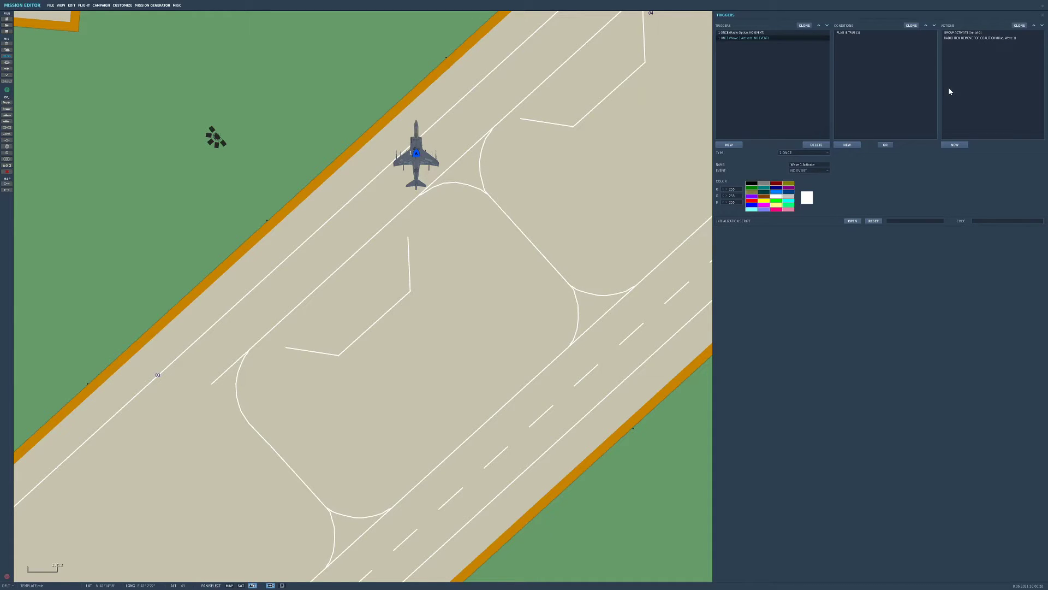
pyautogui.click(1002, 153)
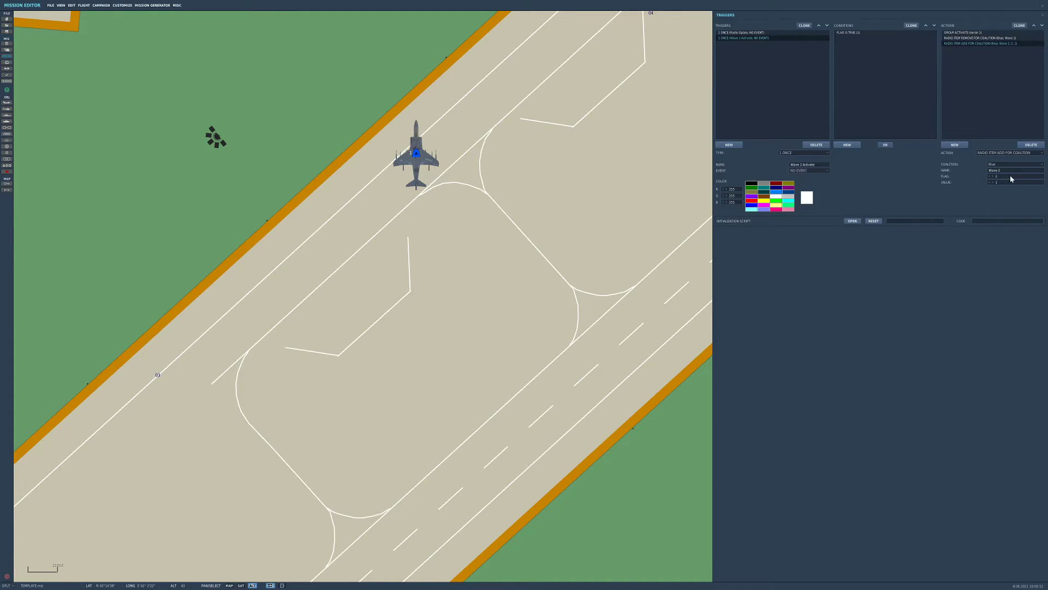
pyautogui.moveTo(992, 115)
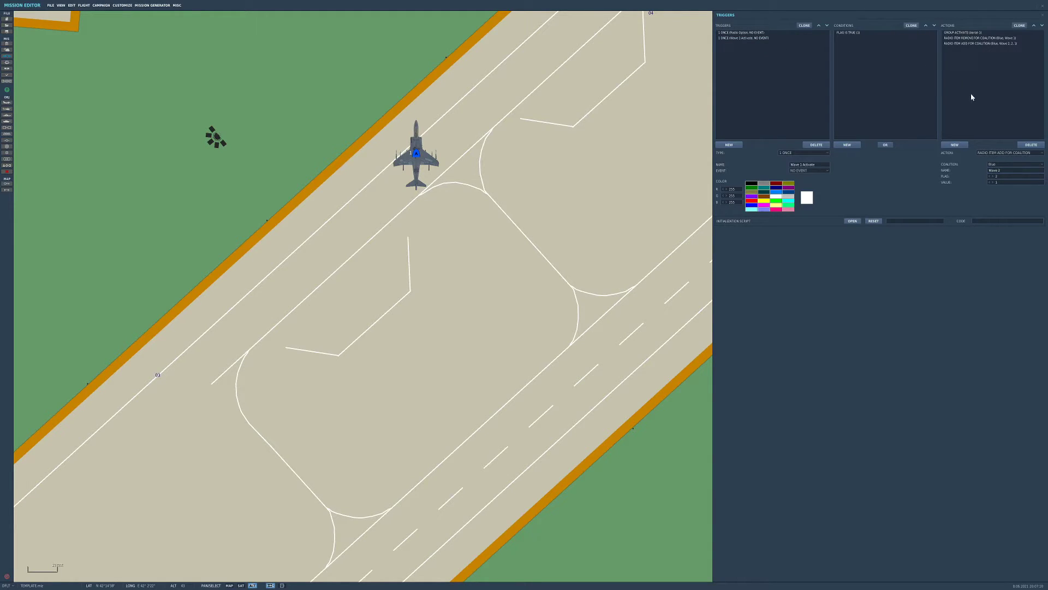
pyautogui.click(743, 37)
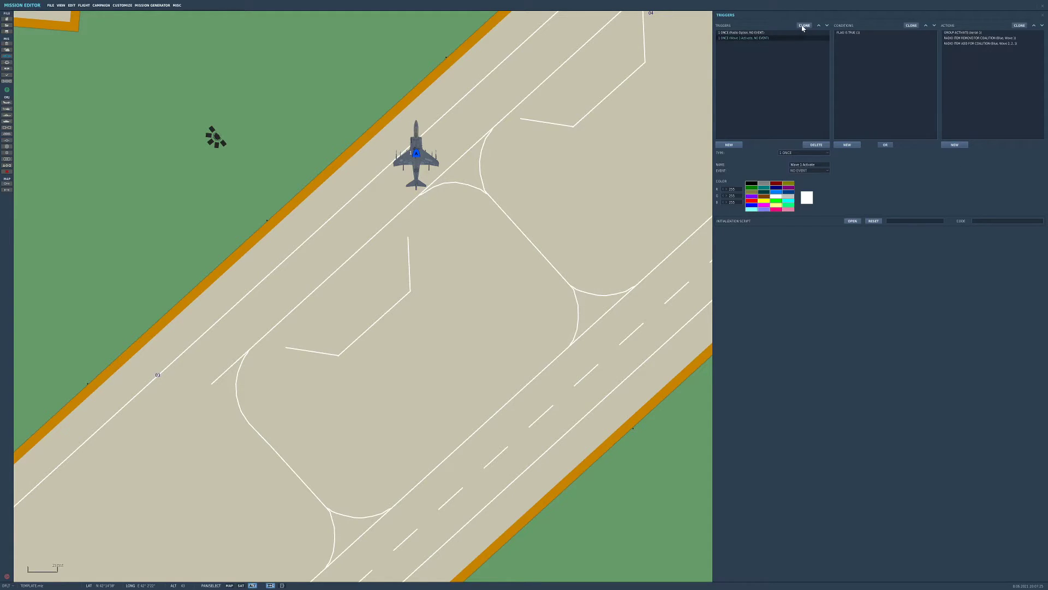
# Clone into Wave 2 Activate activating Wave 2, swapping radio items to Wave 3, then clone again.
pyautogui.click(804, 25)
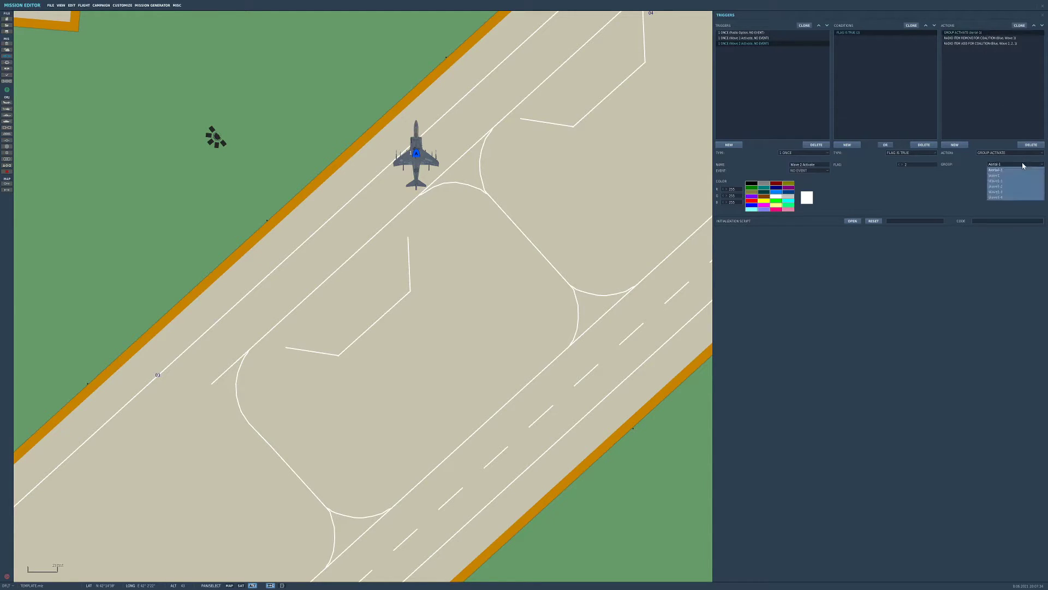
pyautogui.click(995, 174)
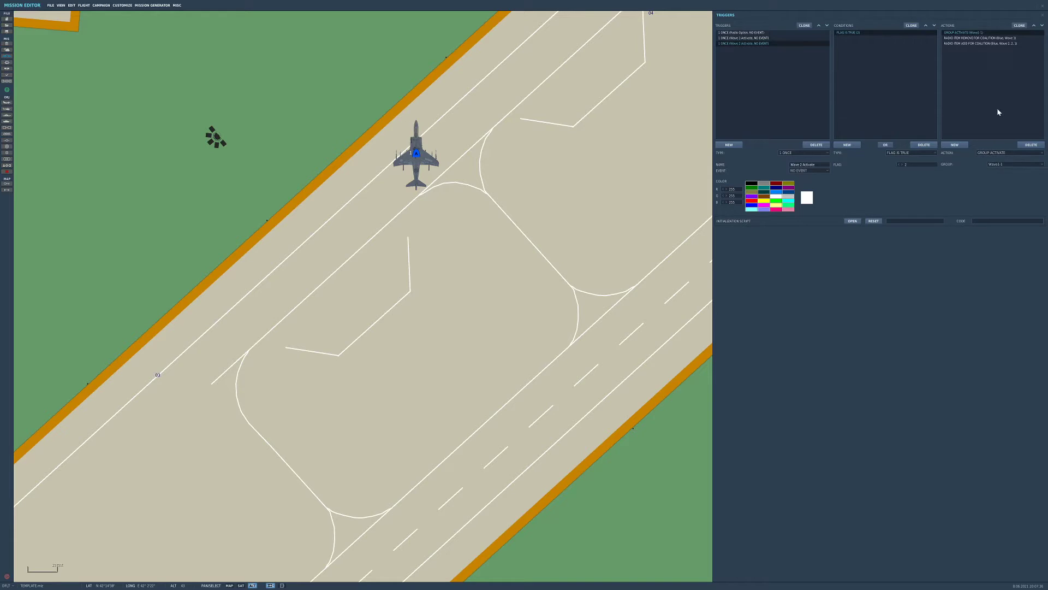
pyautogui.click(743, 39)
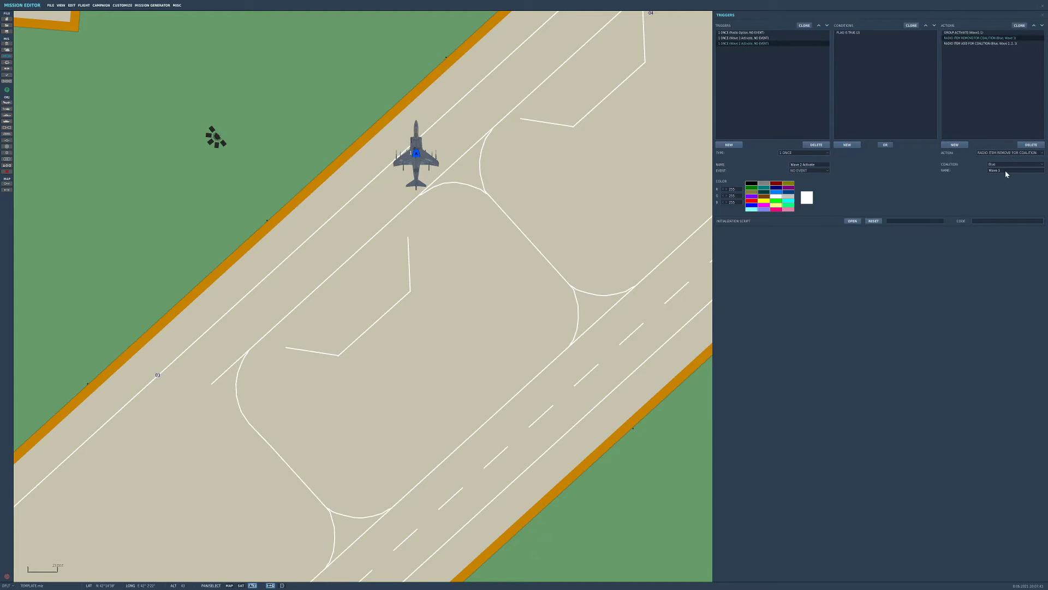
pyautogui.moveTo(1006, 174)
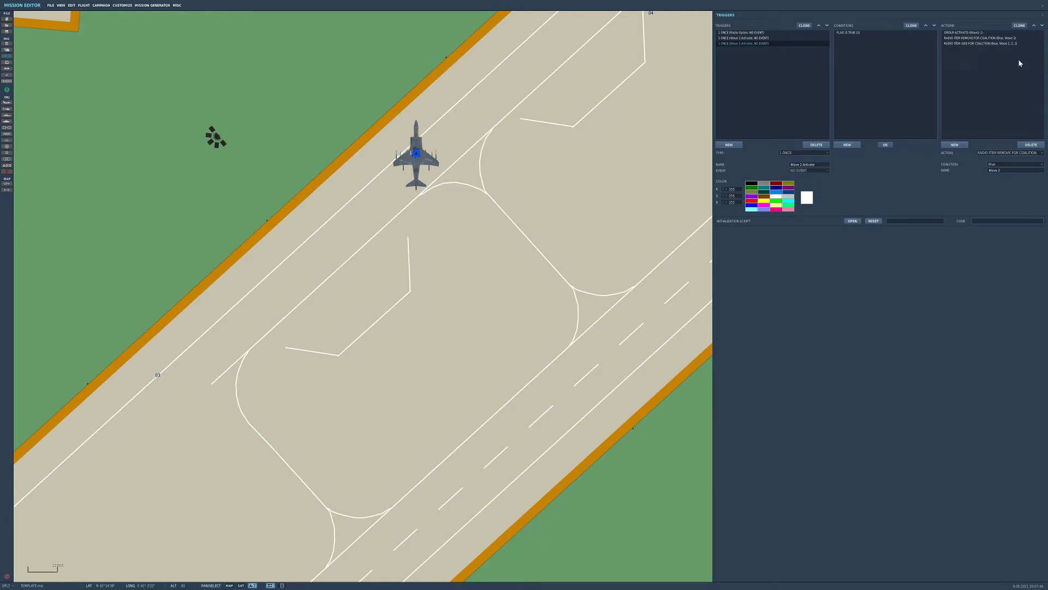
pyautogui.moveTo(1002, 55)
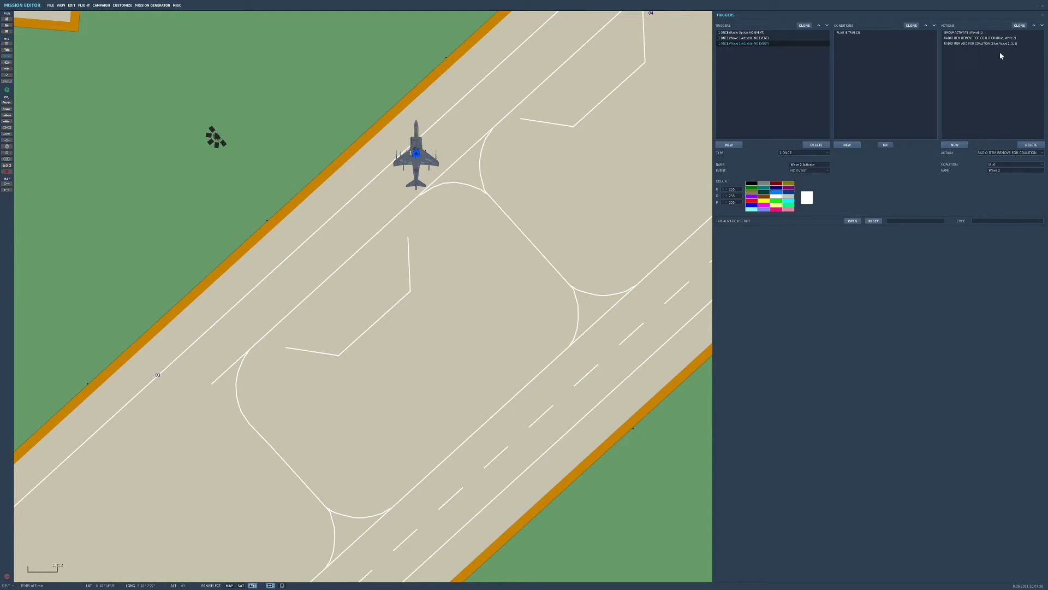
pyautogui.click(983, 43)
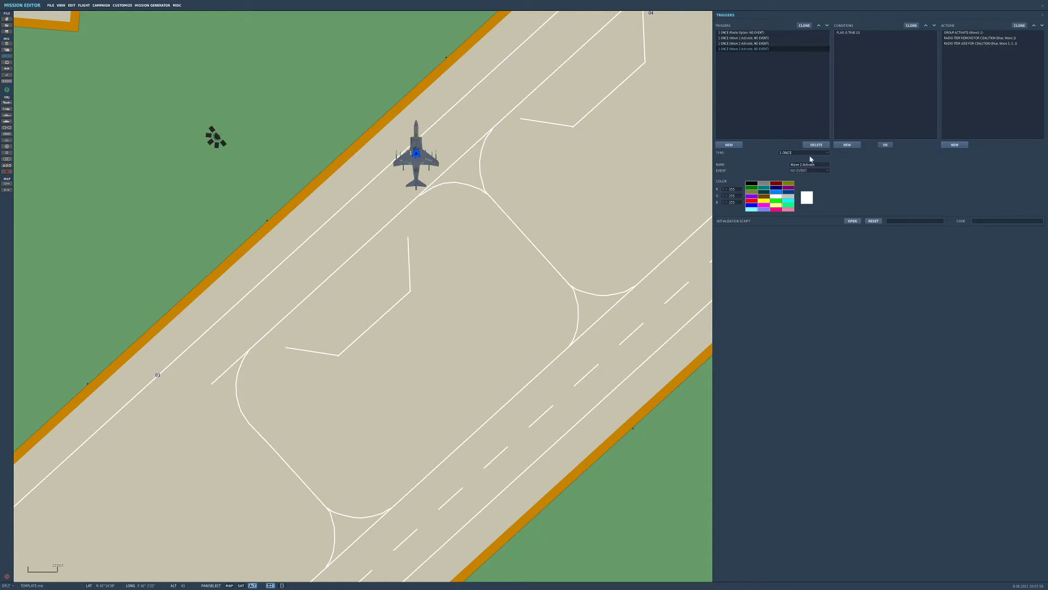
# Set the clone to flag 3, activate Wave 3 and add the Wave 4 radio item.
pyautogui.click(806, 165)
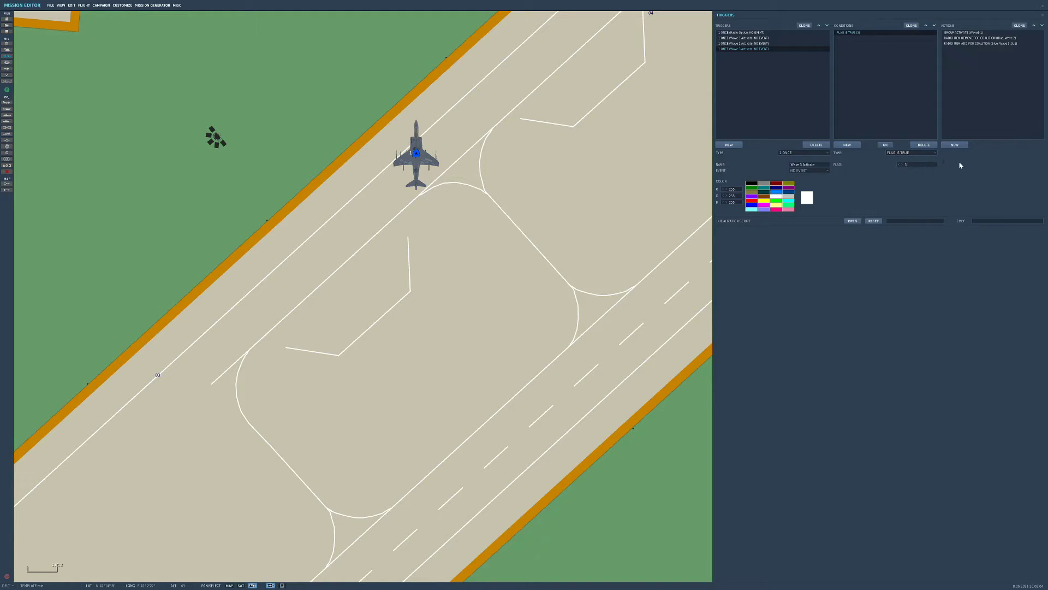
pyautogui.click(1013, 165)
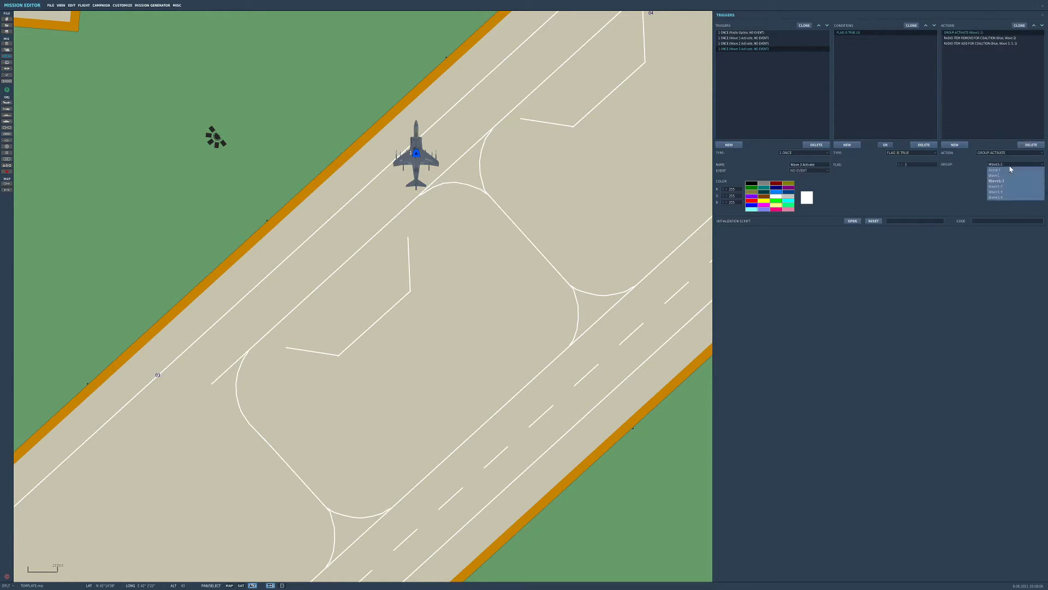
pyautogui.click(992, 39)
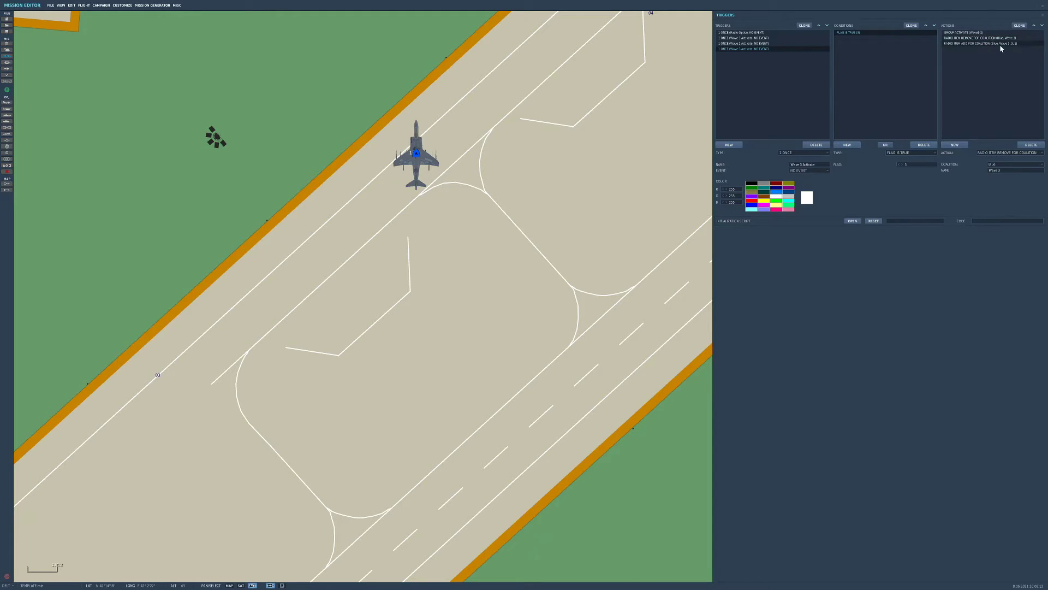
pyautogui.click(983, 44)
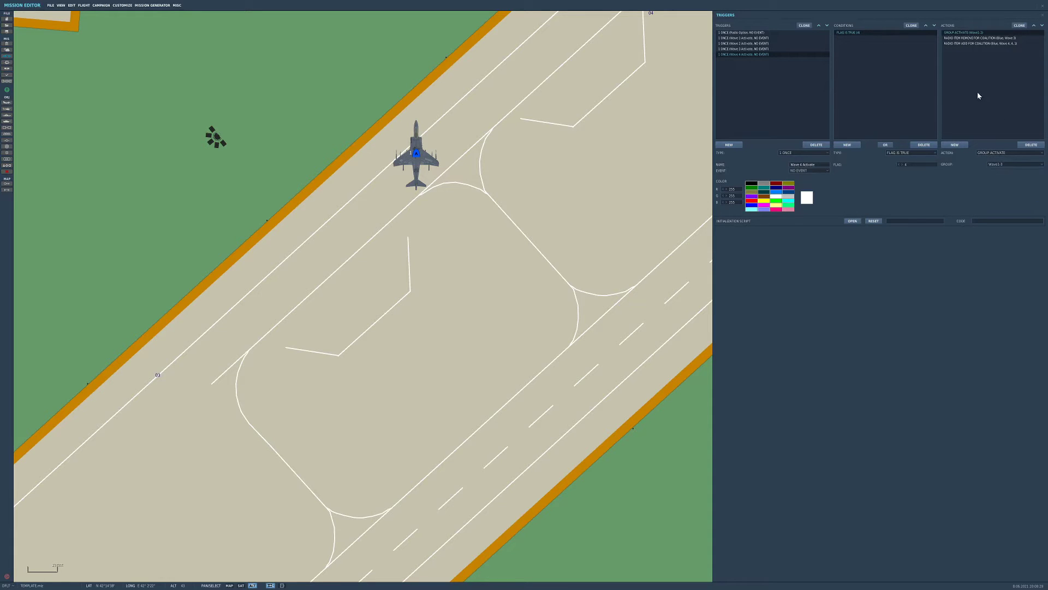
# Point the Wave 4 radio item remove and add actions at the Wave 4 and Wave 5 items.
pyautogui.click(986, 38)
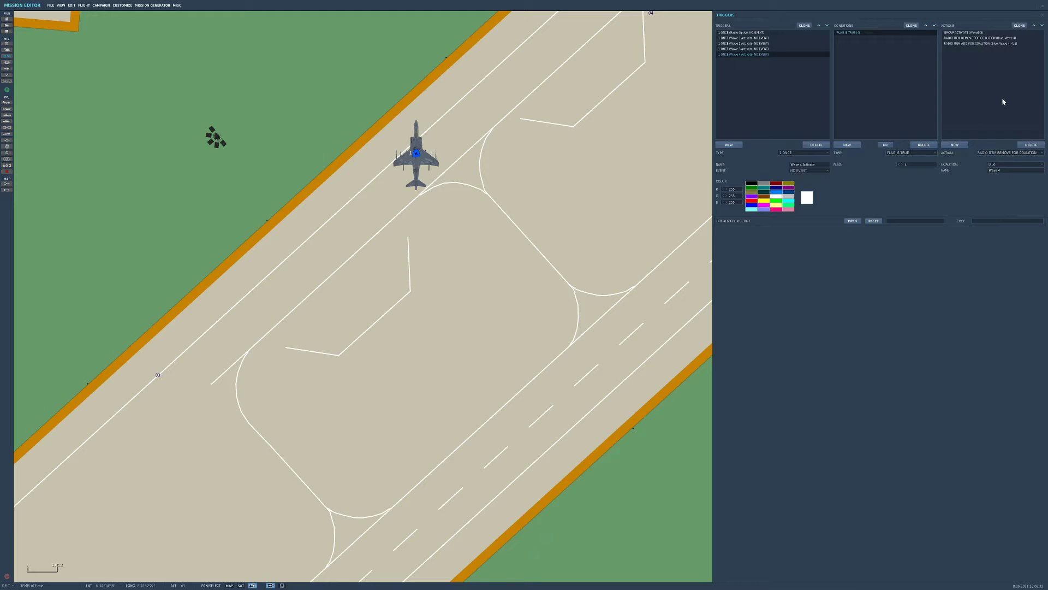
pyautogui.click(1006, 153)
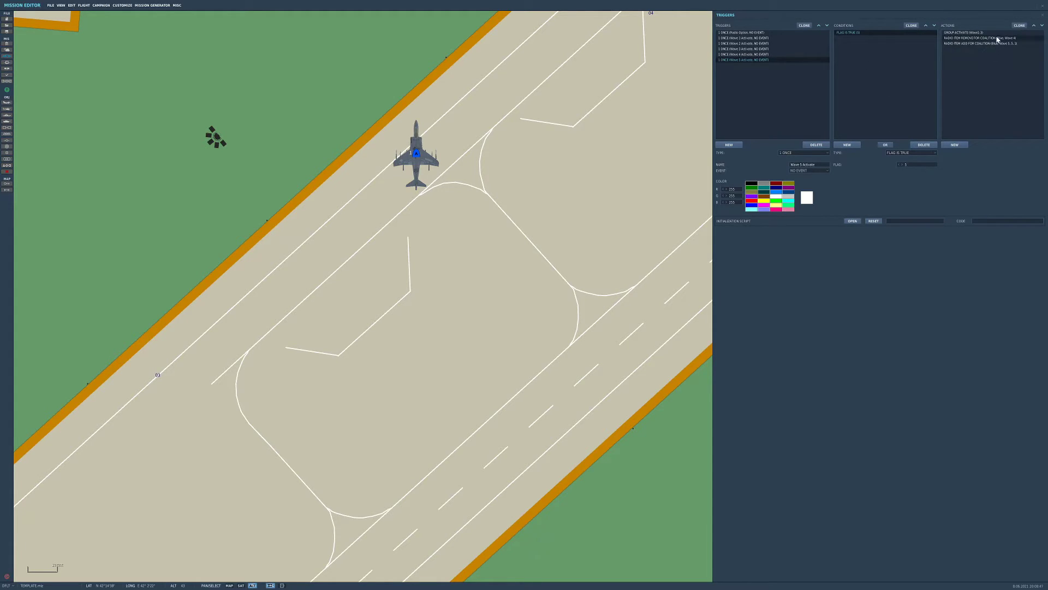
# Delete the RADIO ITEM ADD action from the Wave 5 Activate trigger.
pyautogui.click(1014, 164)
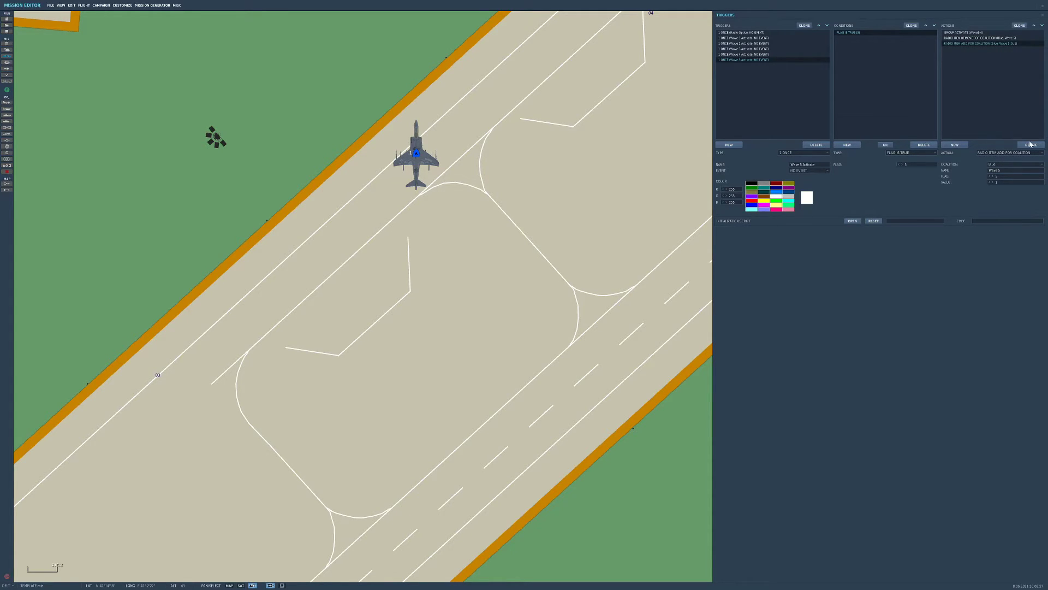
pyautogui.click(1030, 144)
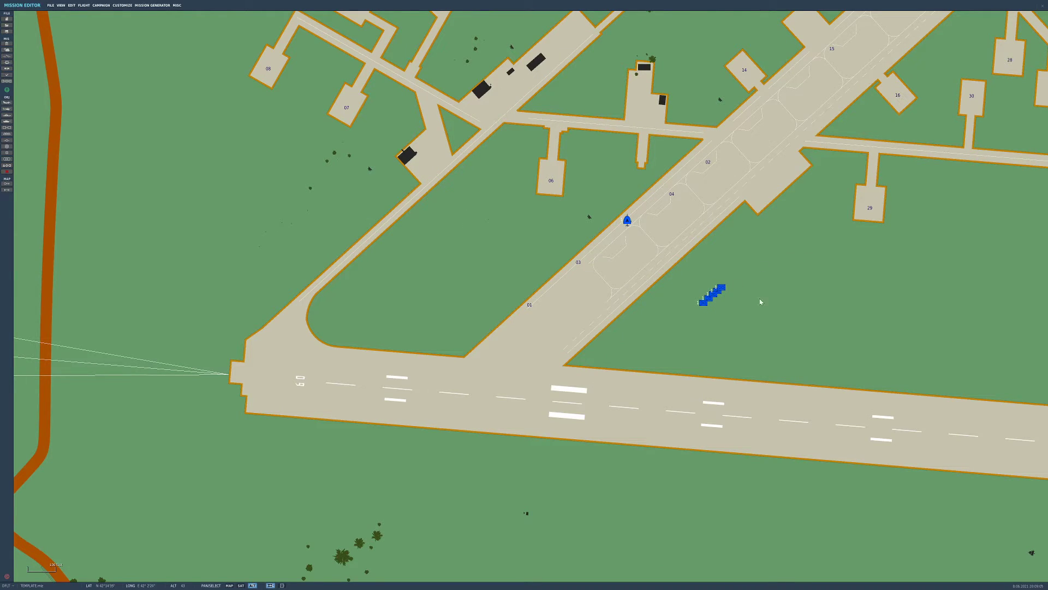
pyautogui.moveTo(777, 302)
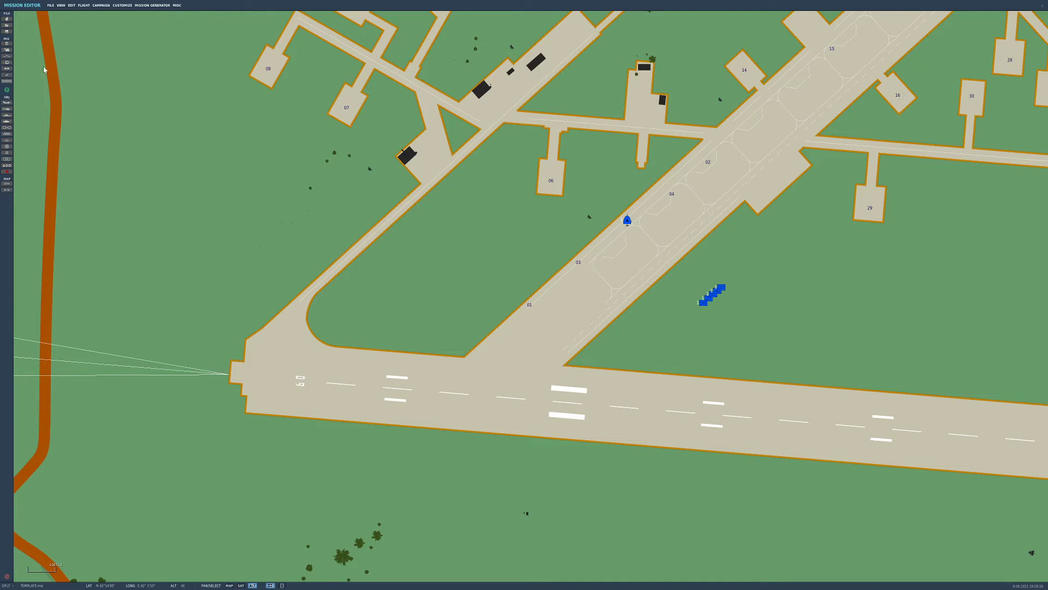
# Launch the finished mission with Fly Mission to reach its briefing screen.
pyautogui.click(49, 5)
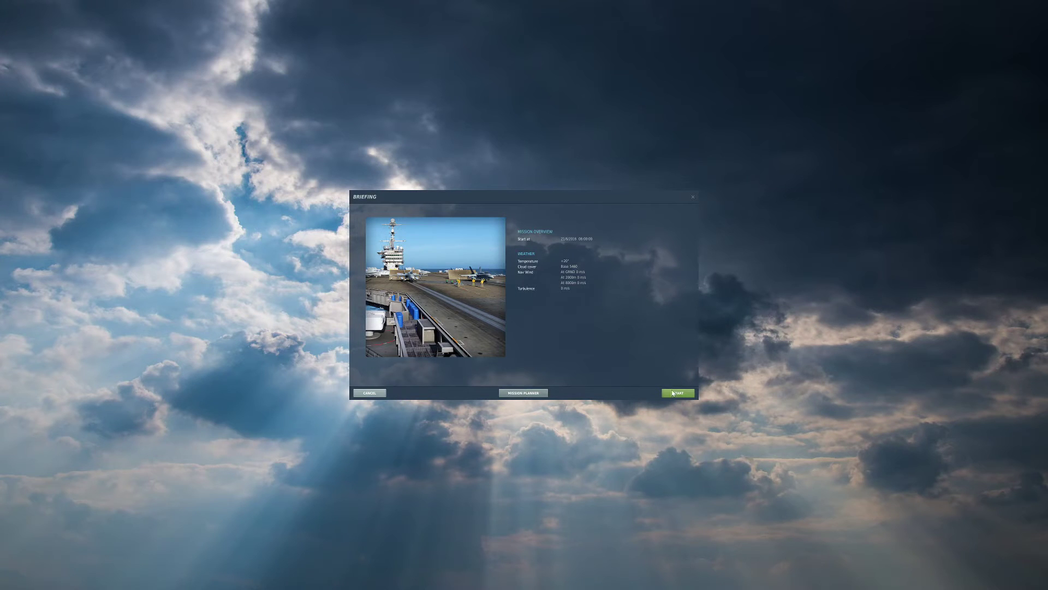
# Accept the briefing and Harrier pilot role so the jet sits running on the apron.
pyautogui.click(677, 392)
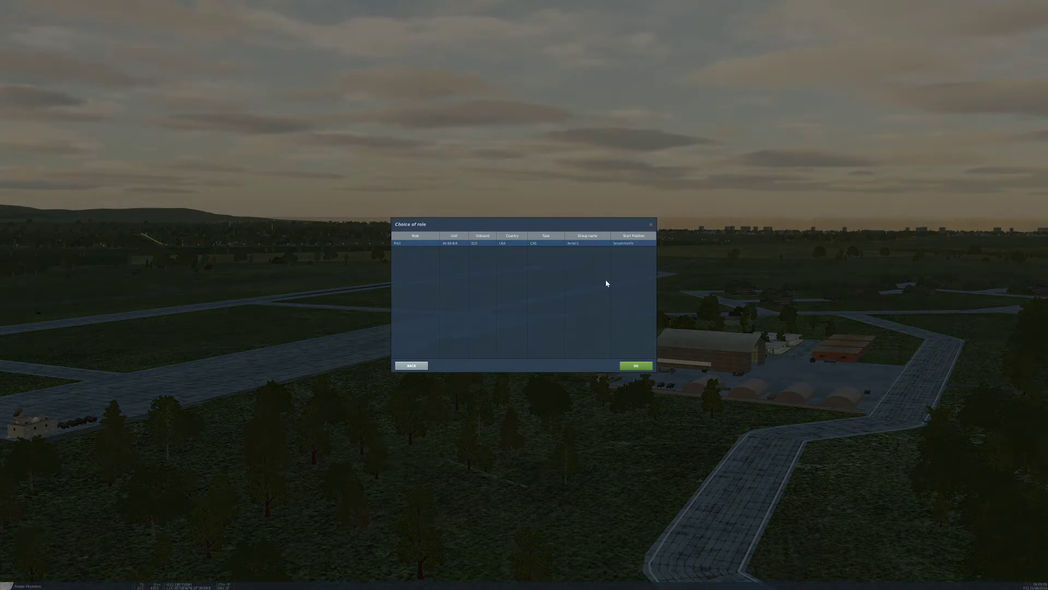
pyautogui.click(634, 366)
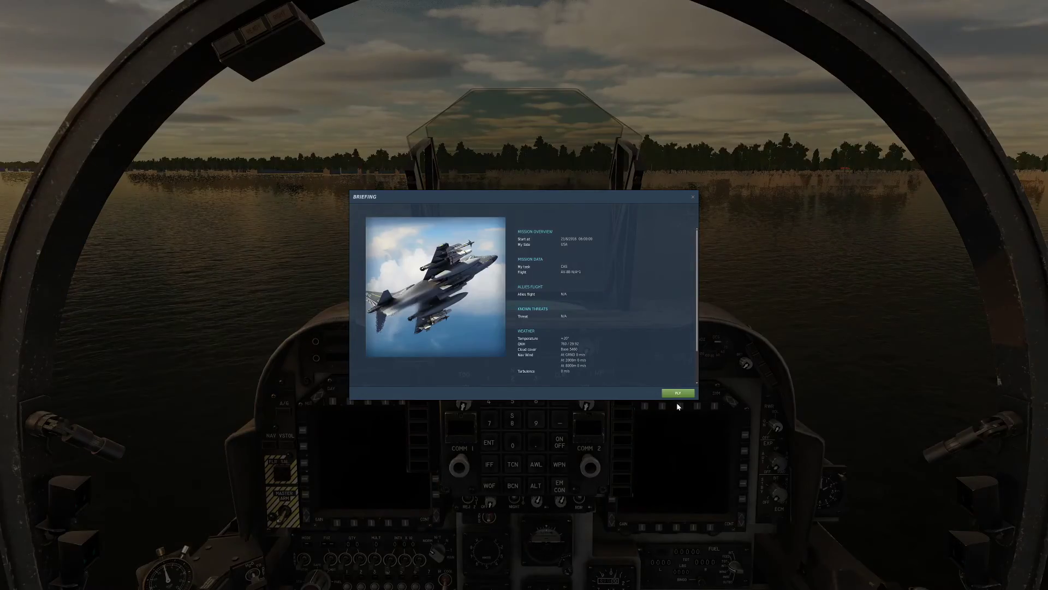
pyautogui.click(677, 392)
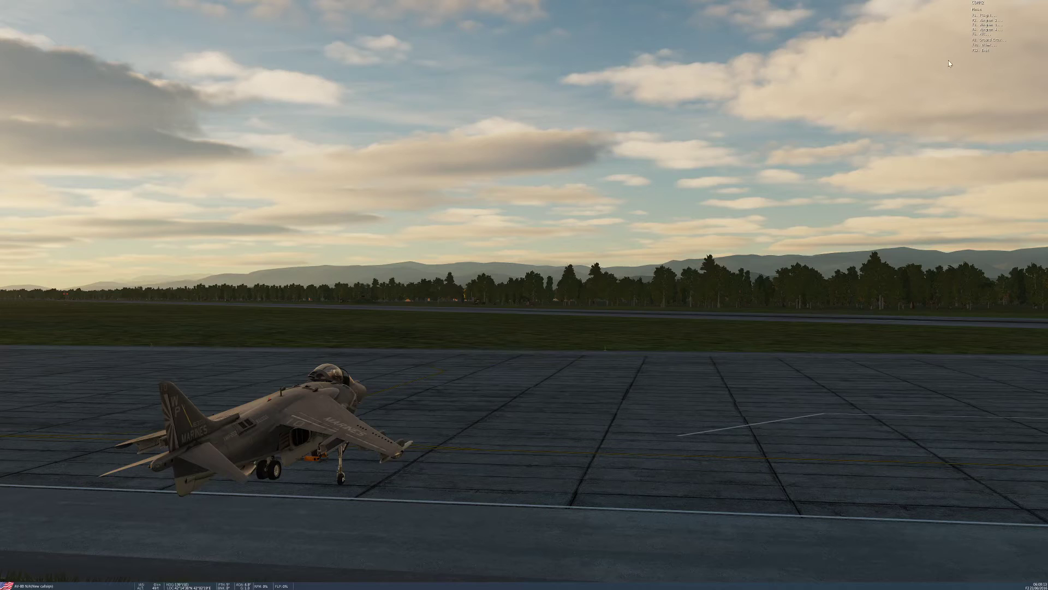
pyautogui.moveTo(984, 48)
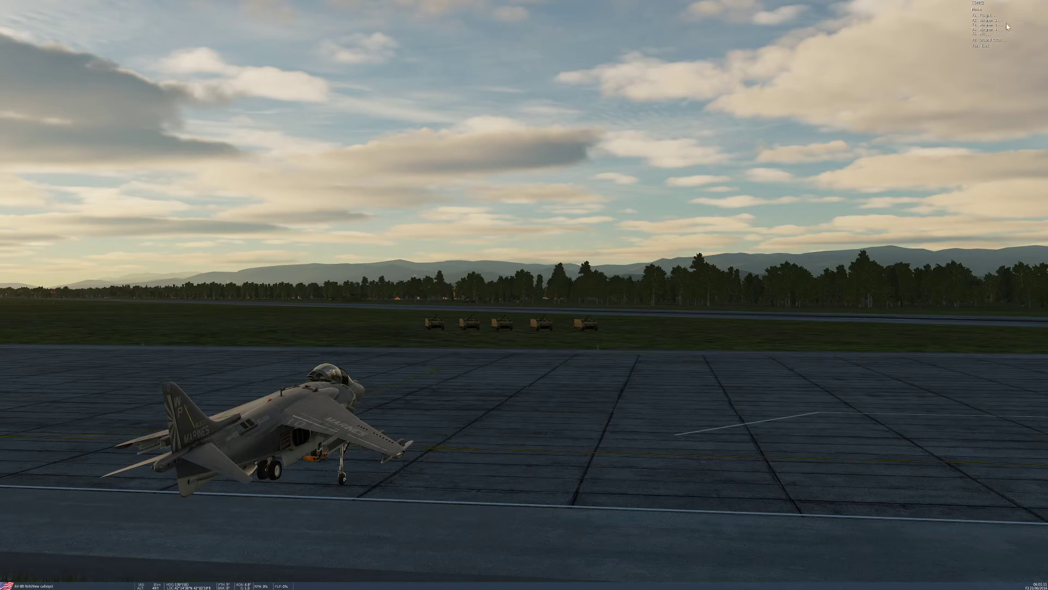
pyautogui.moveTo(990, 51)
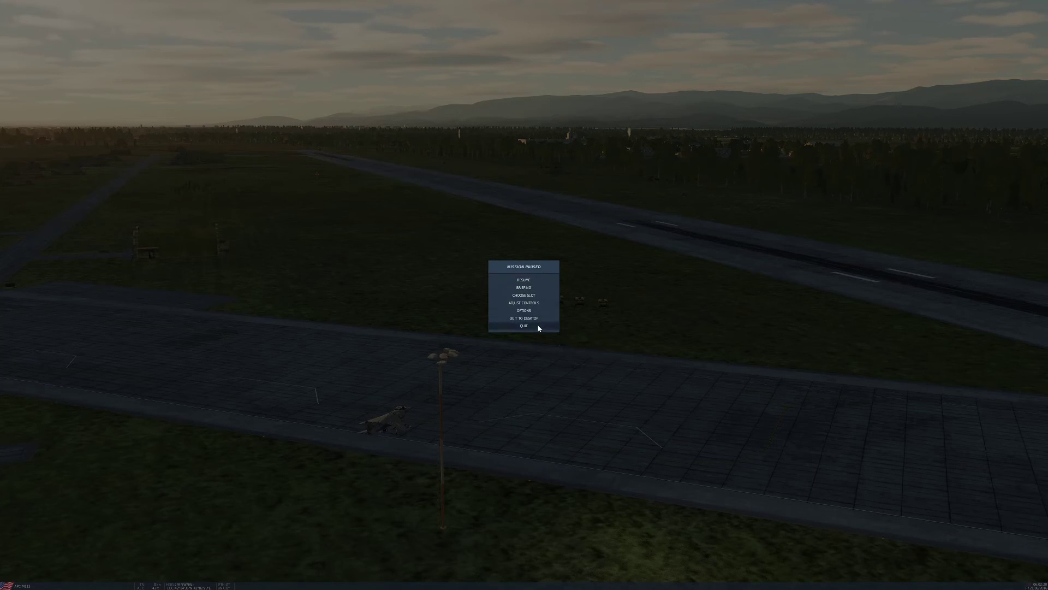
# Quit the paused test flight back to the editor's airbase map.
pyautogui.click(524, 326)
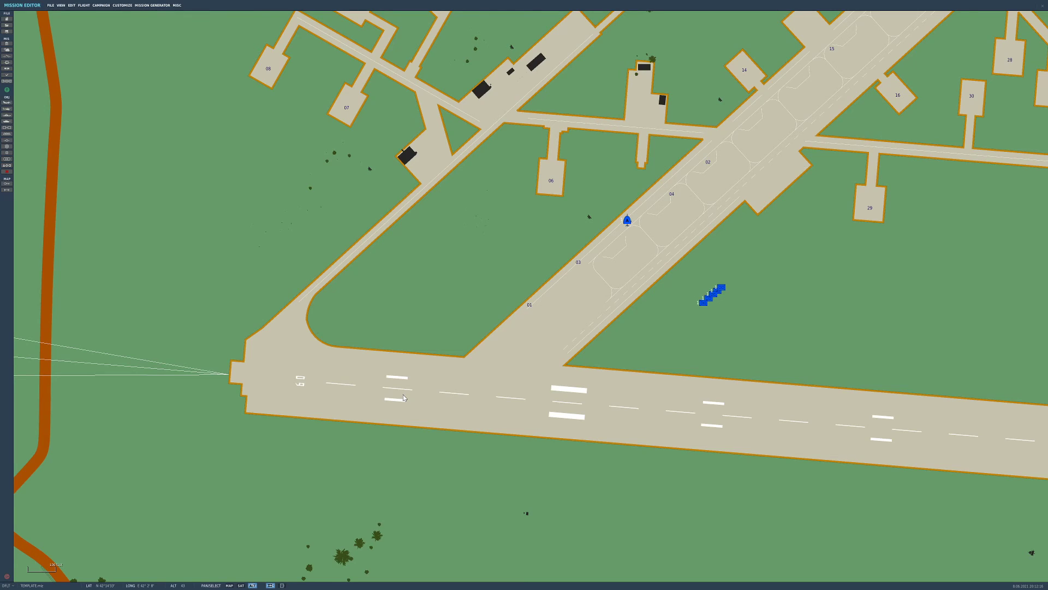
pyautogui.moveTo(315, 313)
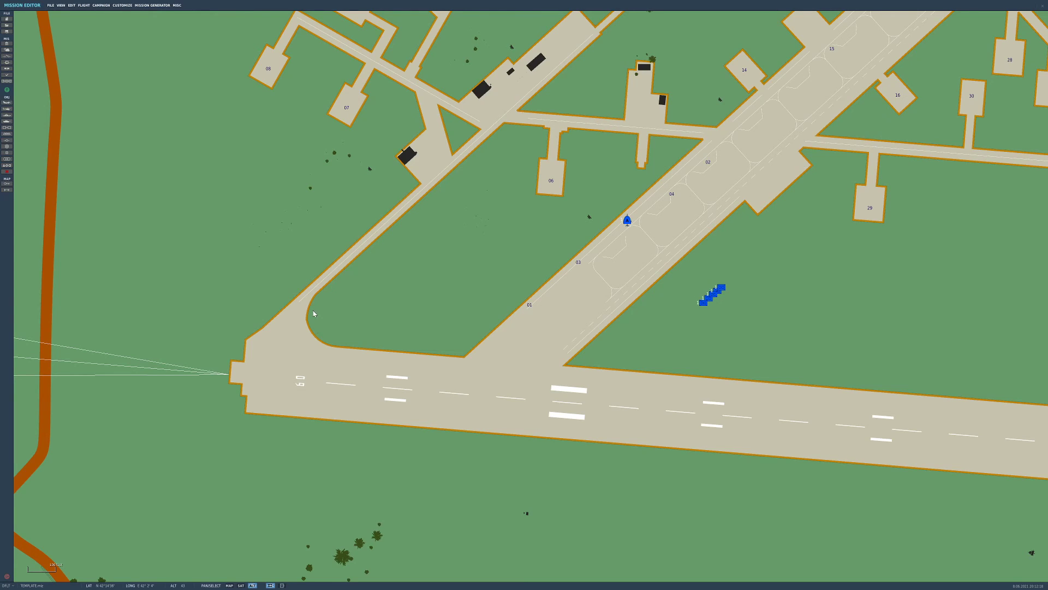